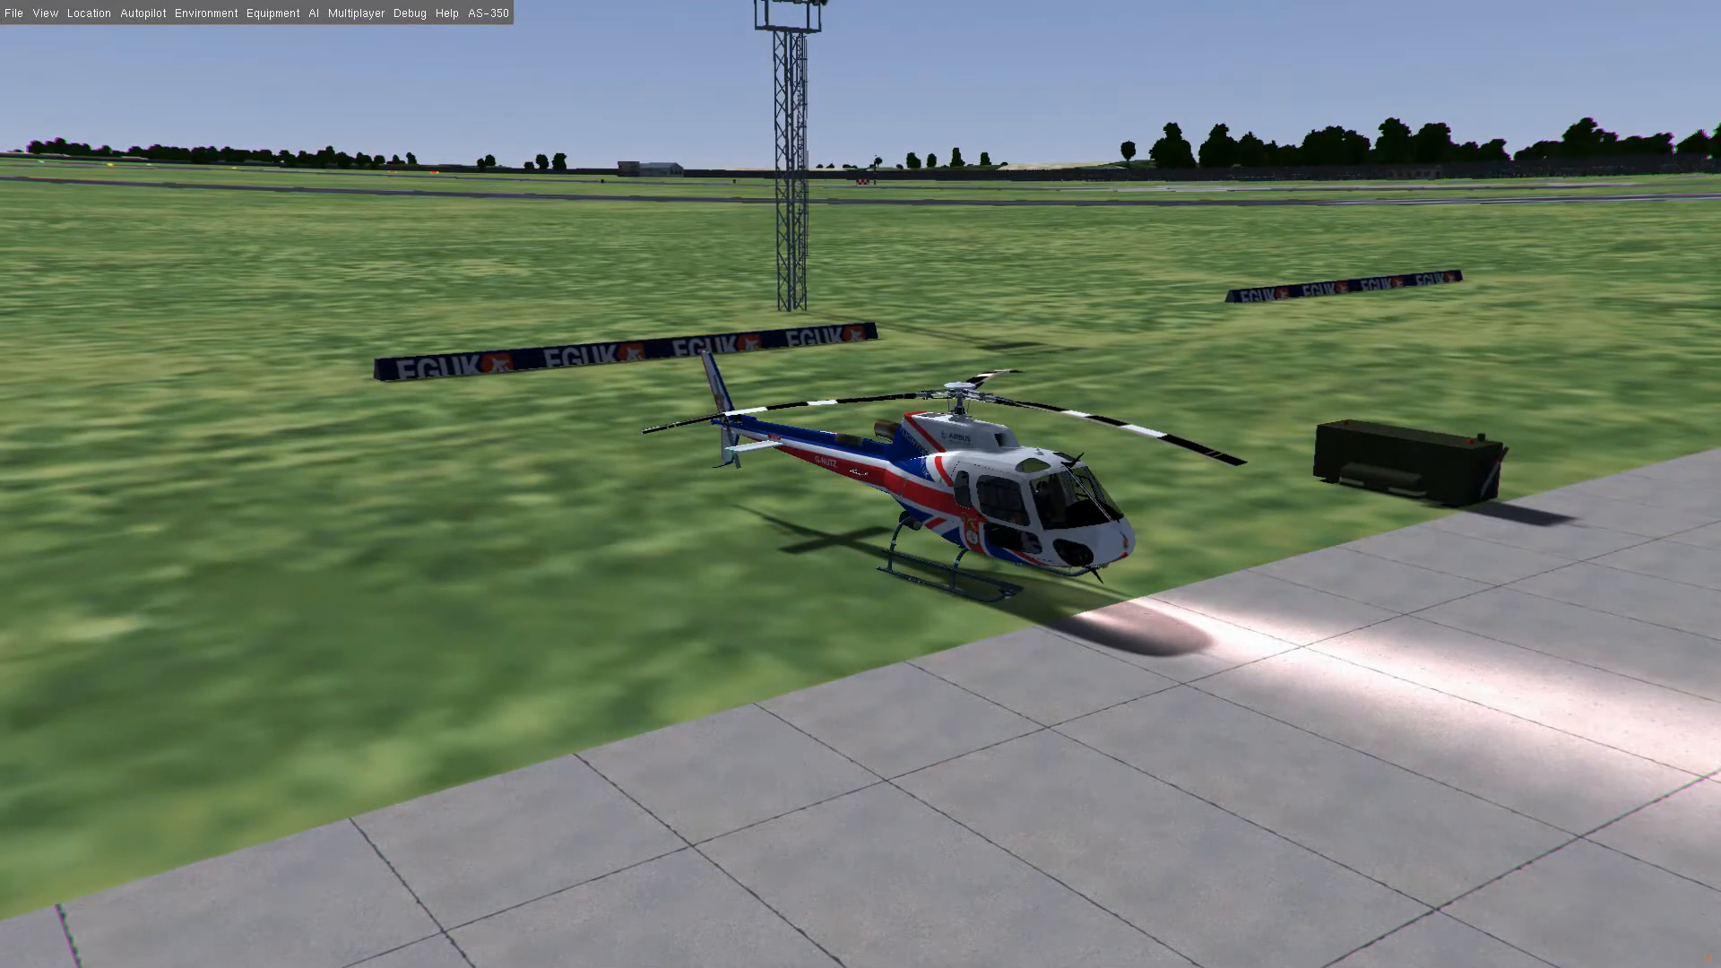
- Bring up the Time Settings from the Environment menu and move them to the top-left, clear of the helicopter
click(204, 12)
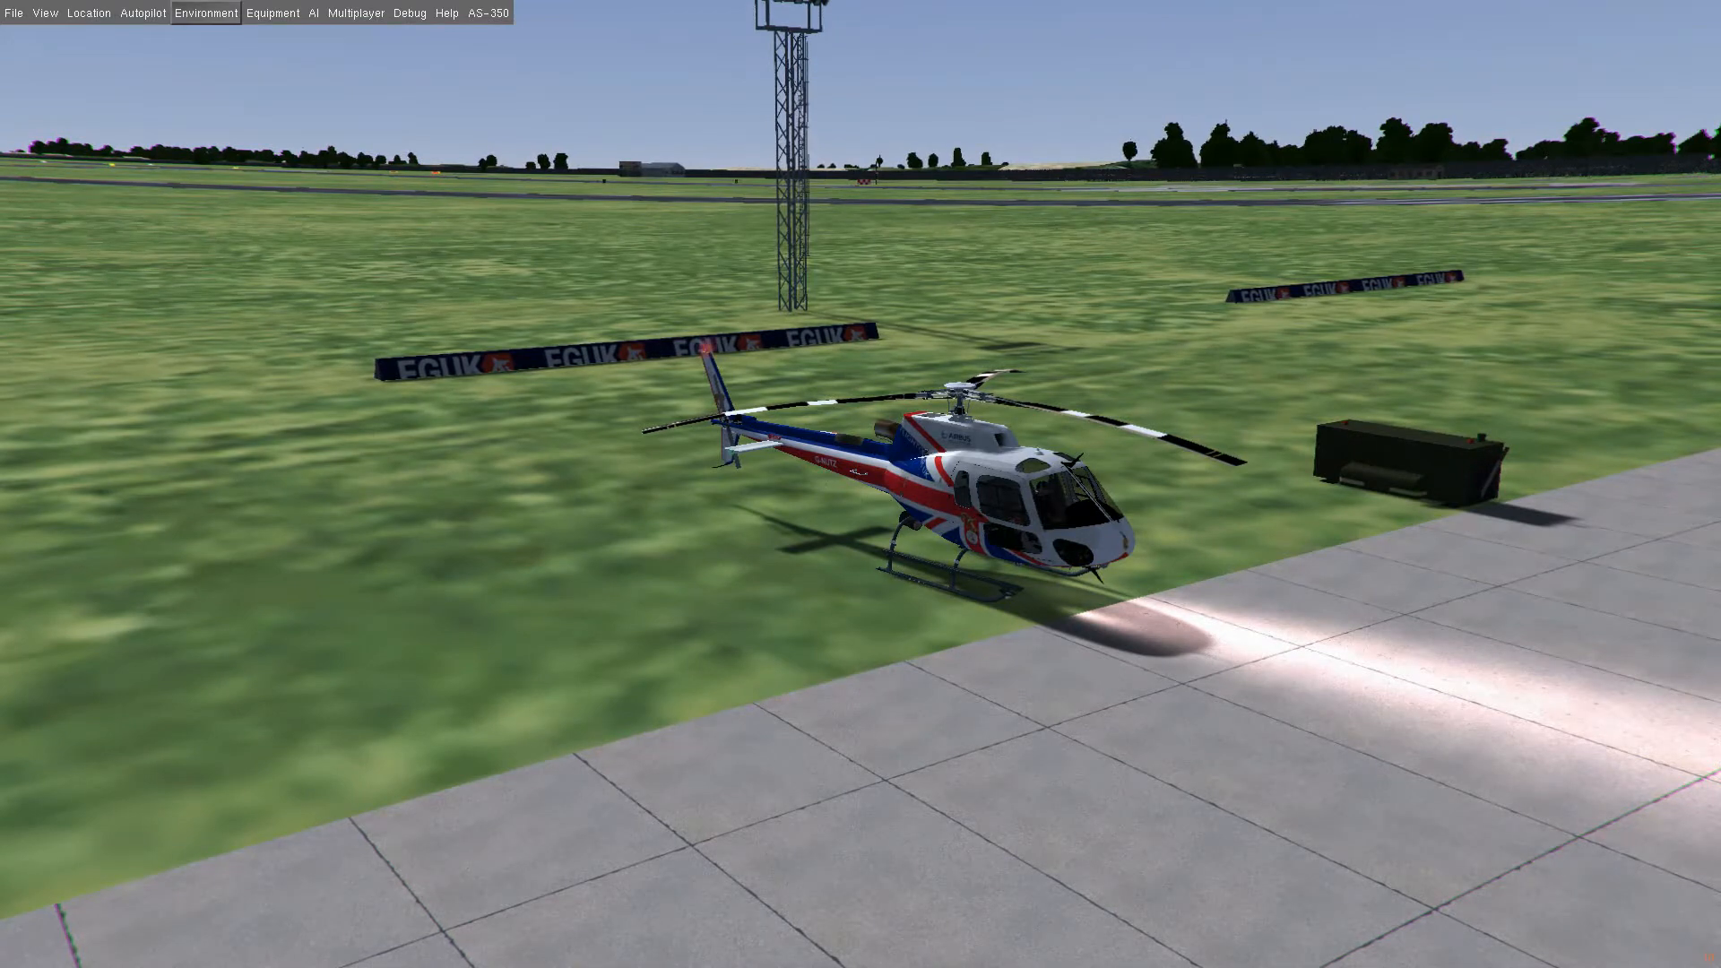
click(204, 13)
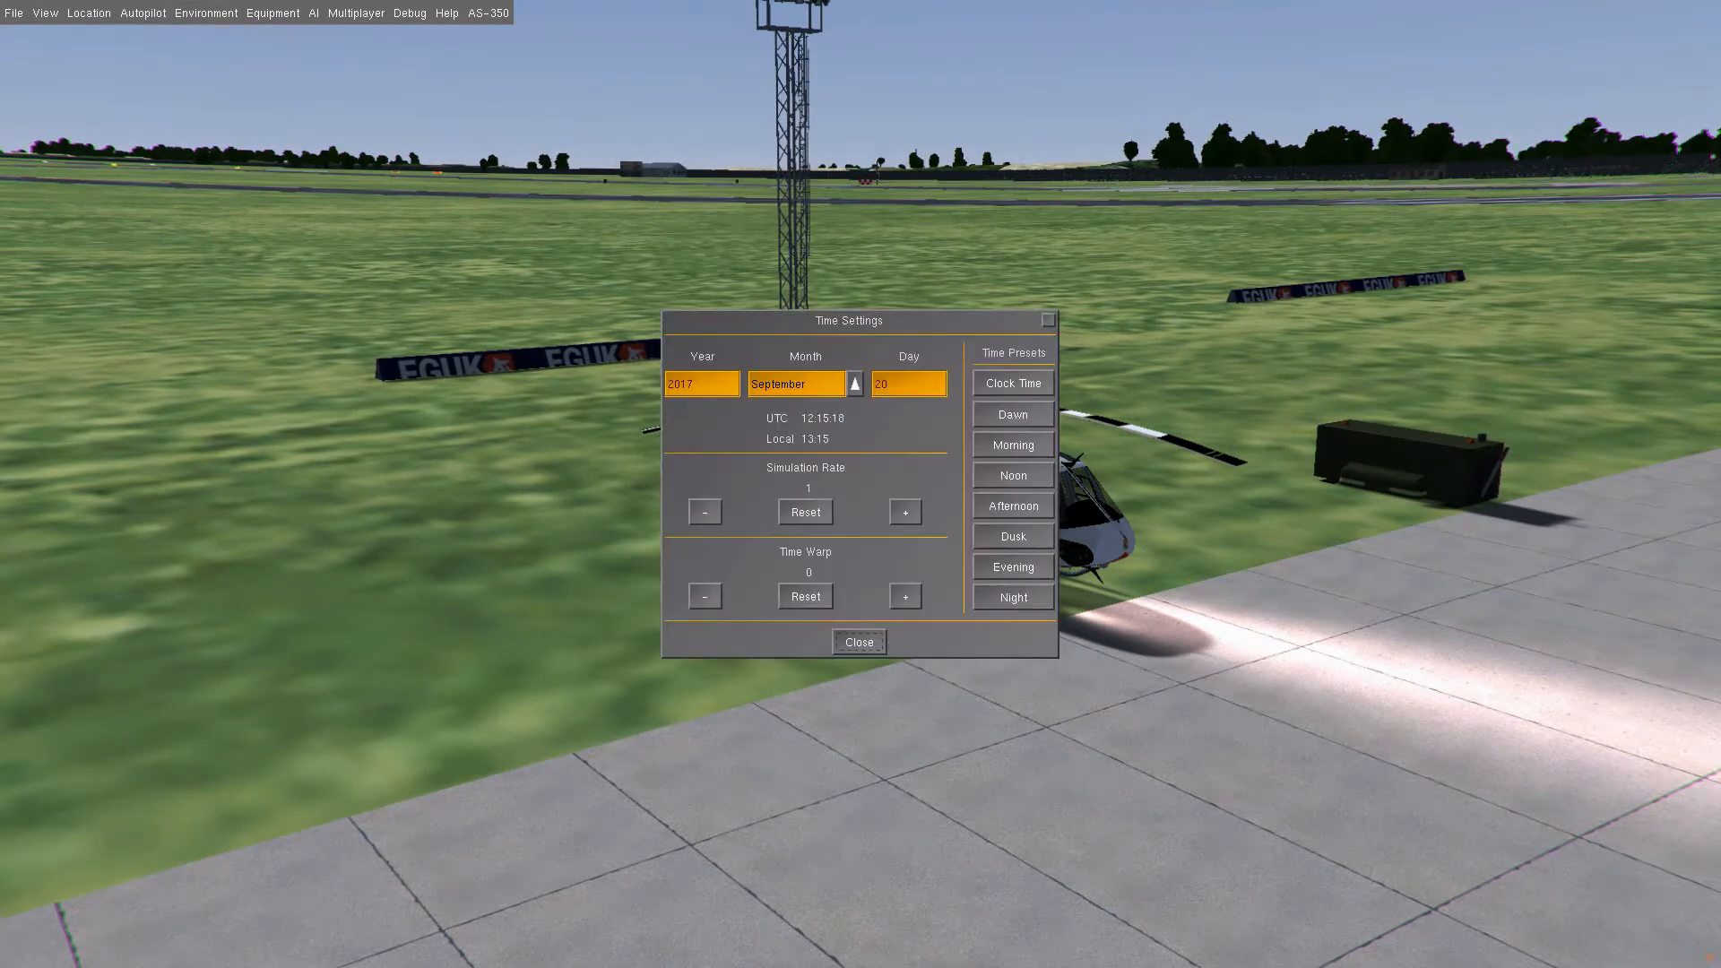
drag(848, 319, 242, 81)
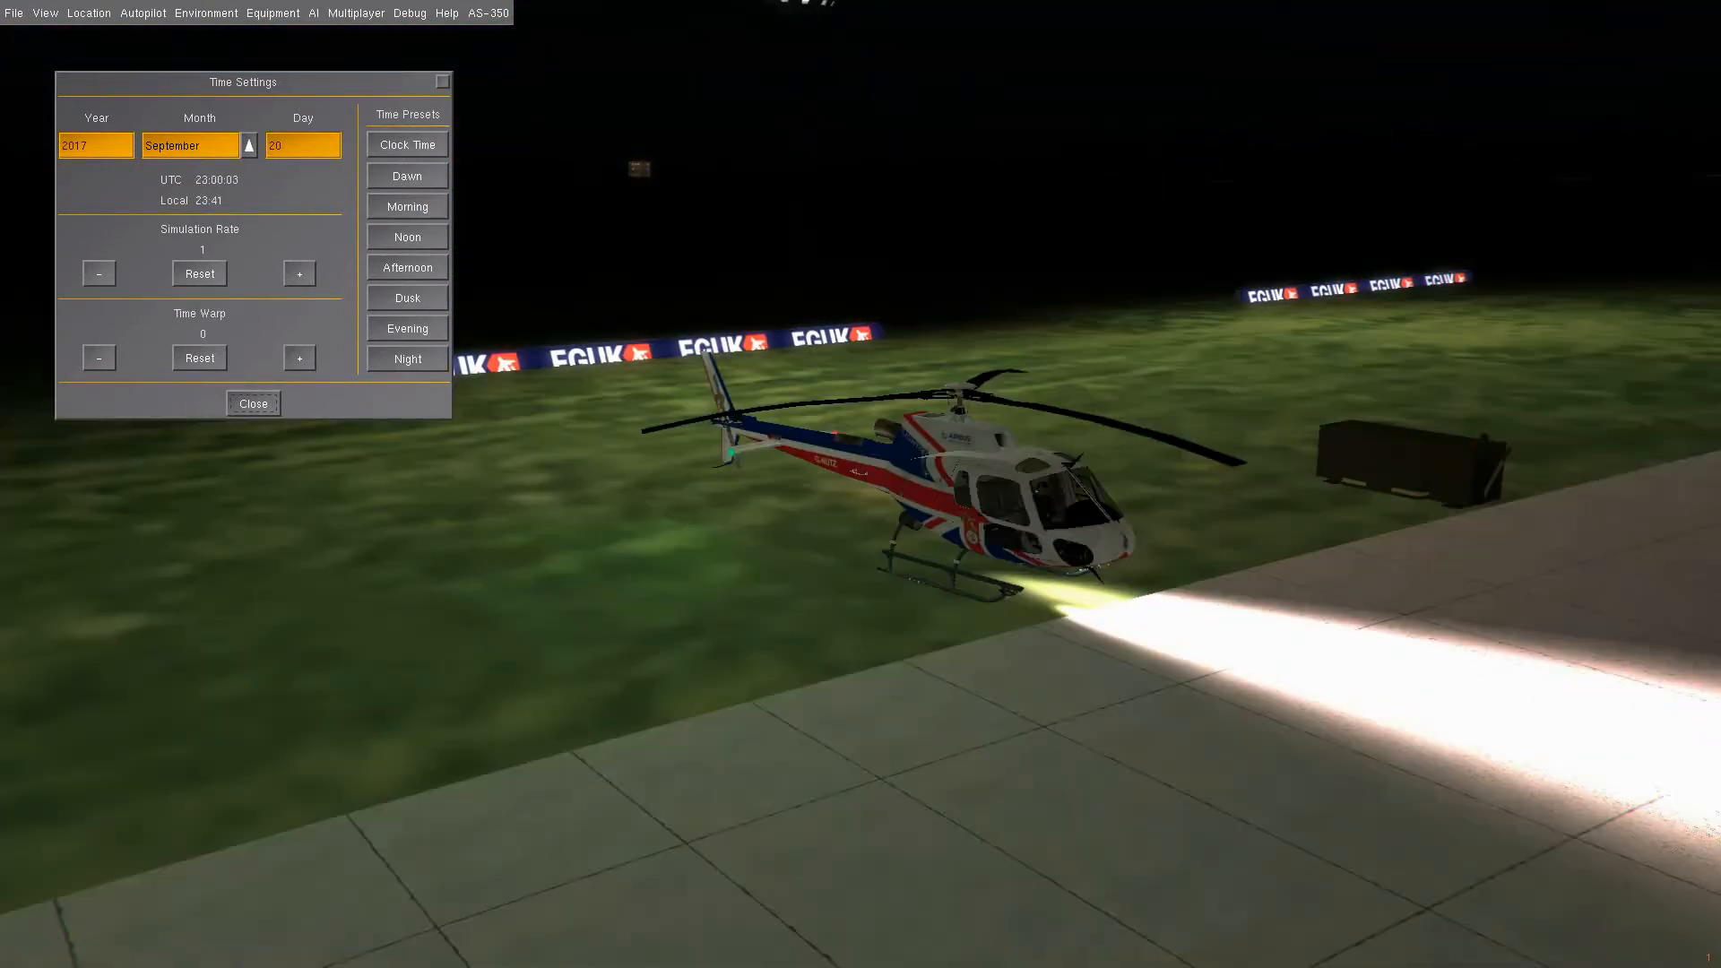
click(253, 404)
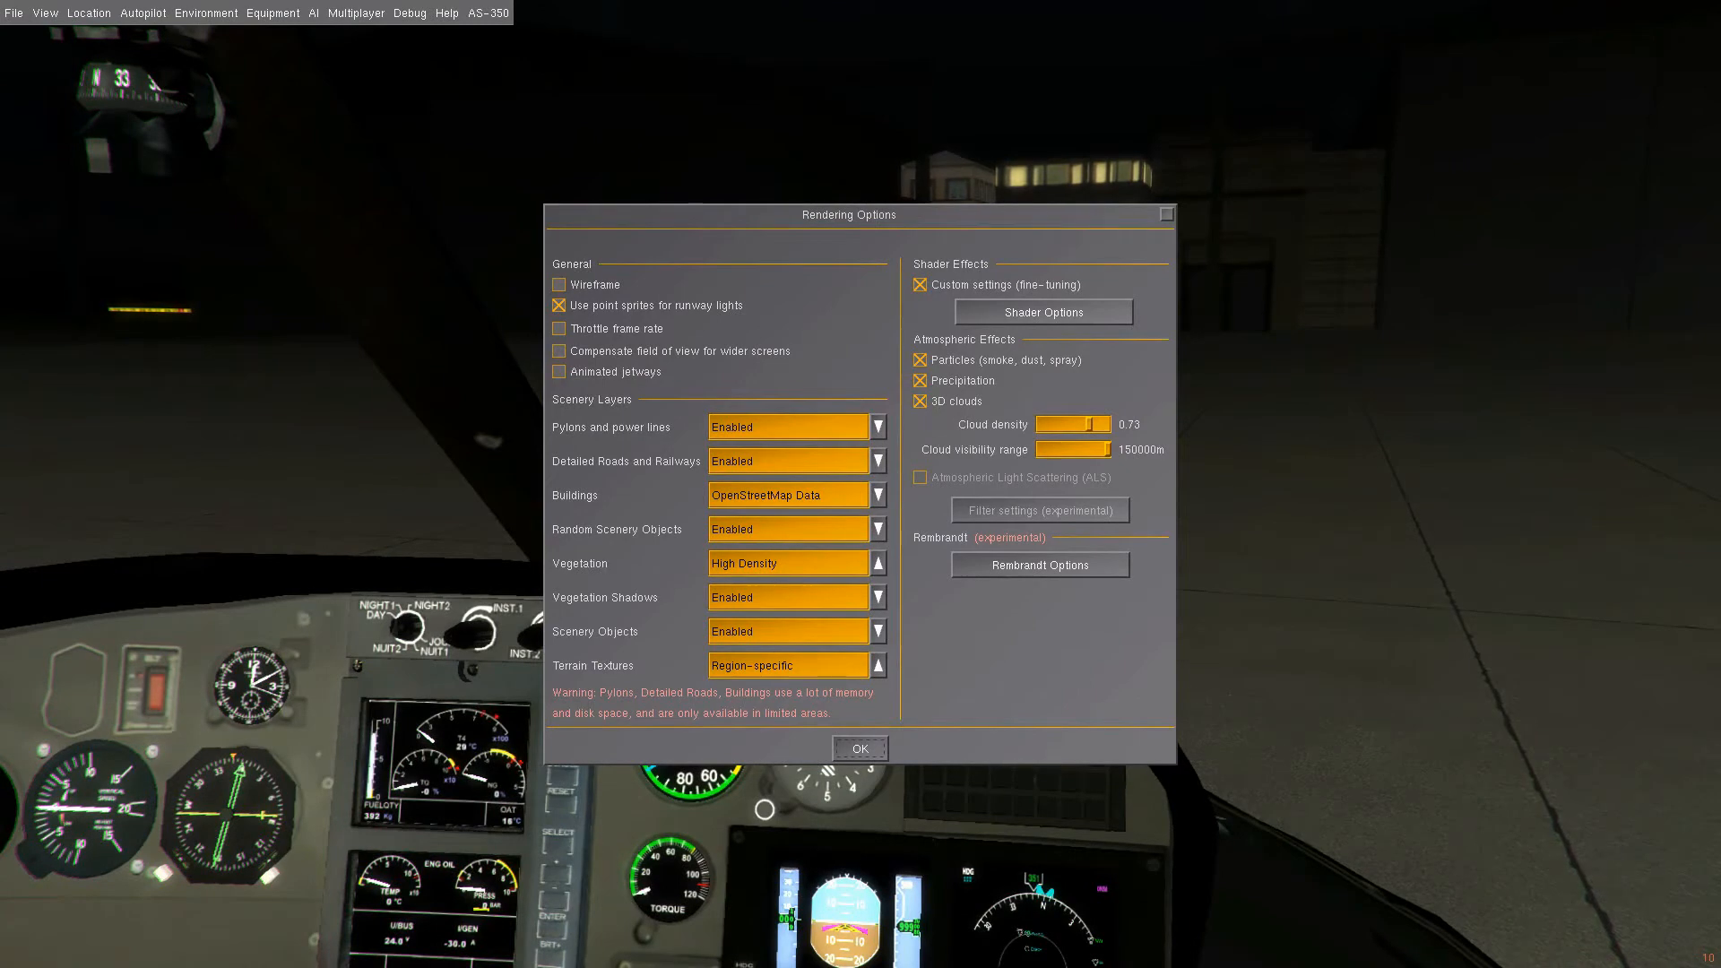
- Bring up the shader fine-tuning options from the Rendering Options dialog
click(1042, 312)
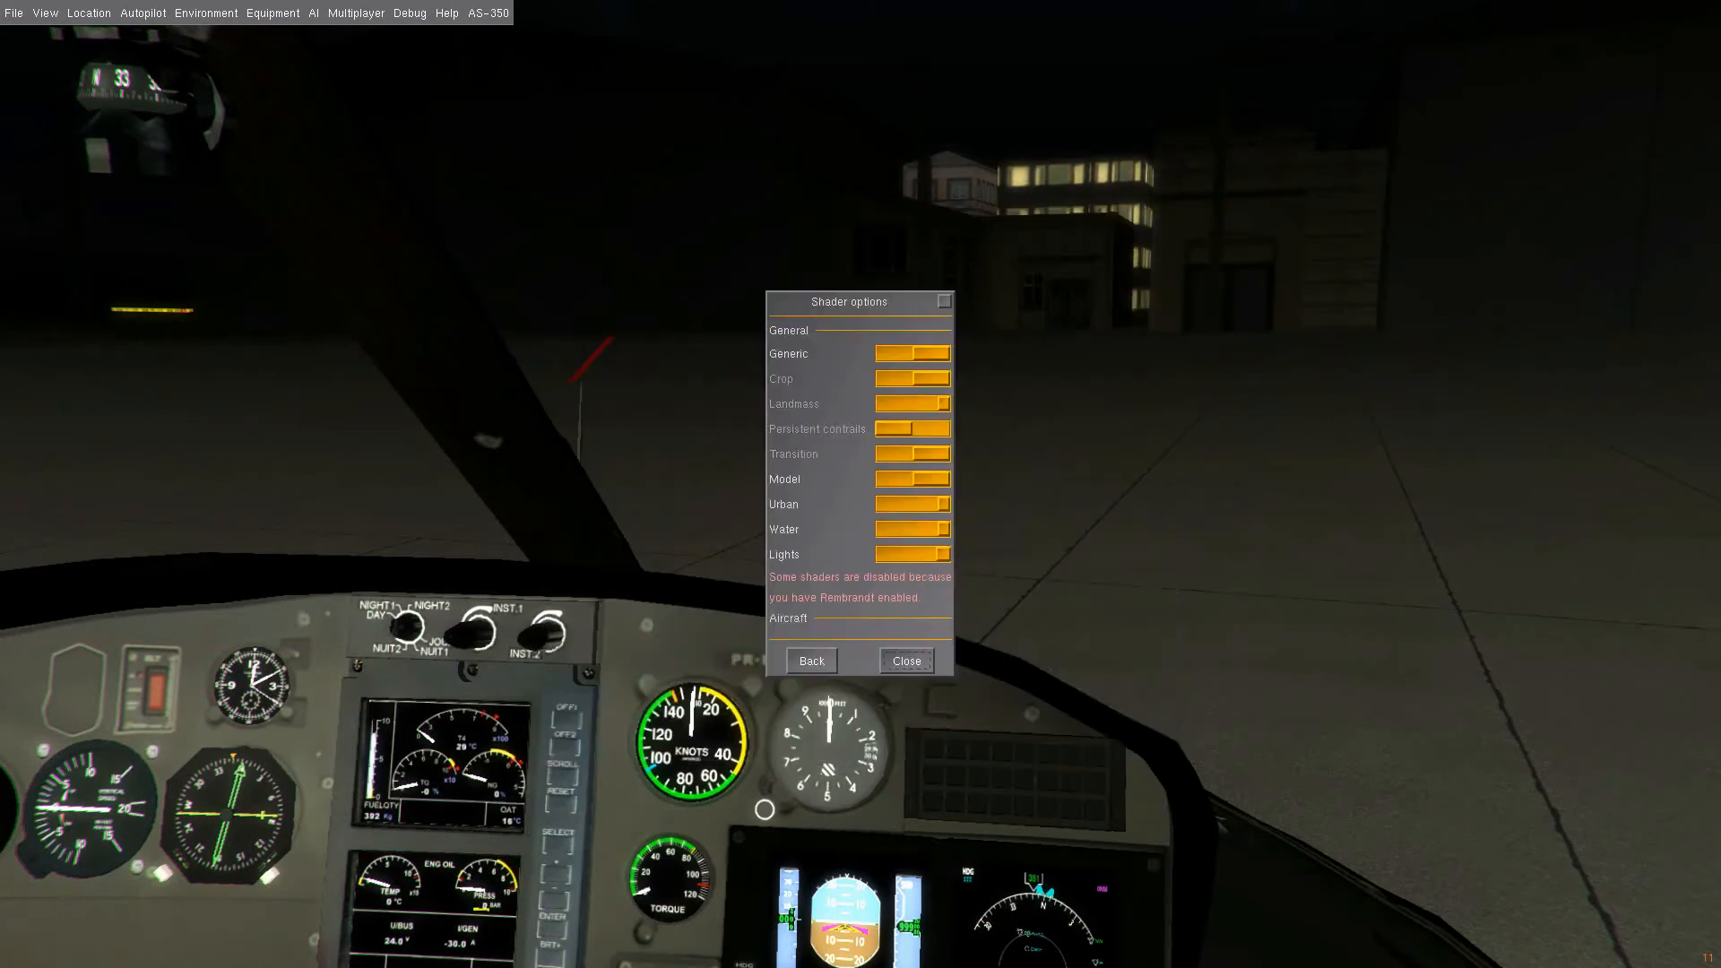
- Move the Shader options dialog aside and close it, leaving the cockpit view clear
drag(859, 301, 1355, 319)
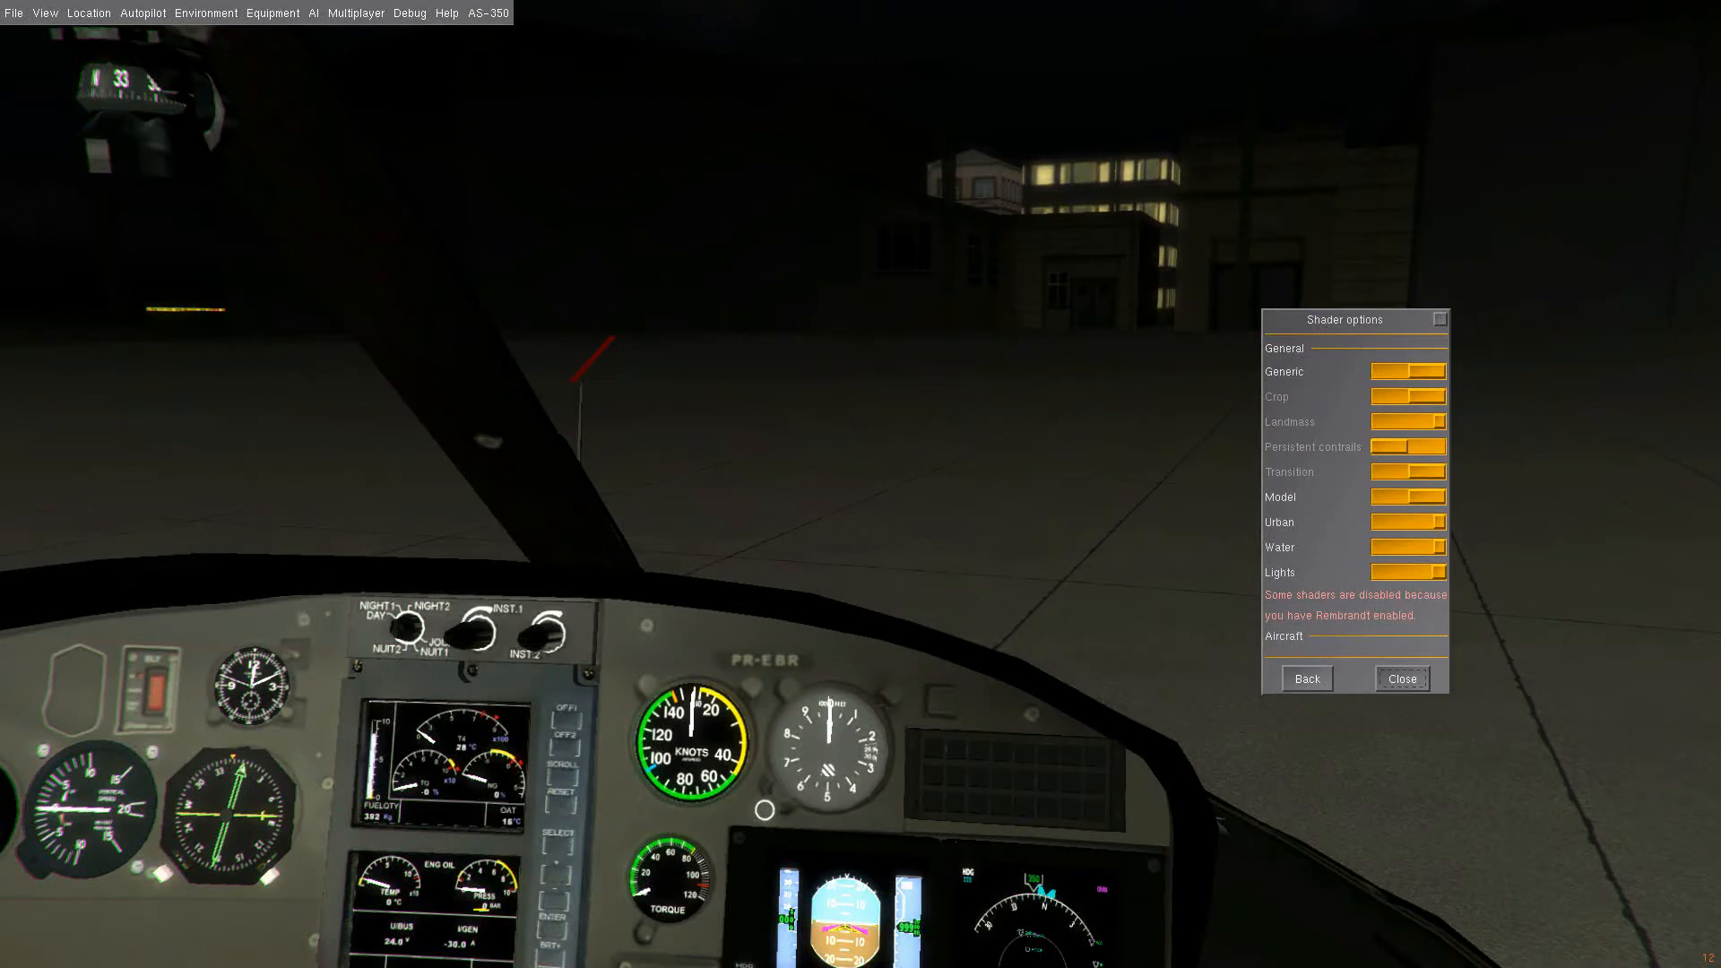
click(1401, 678)
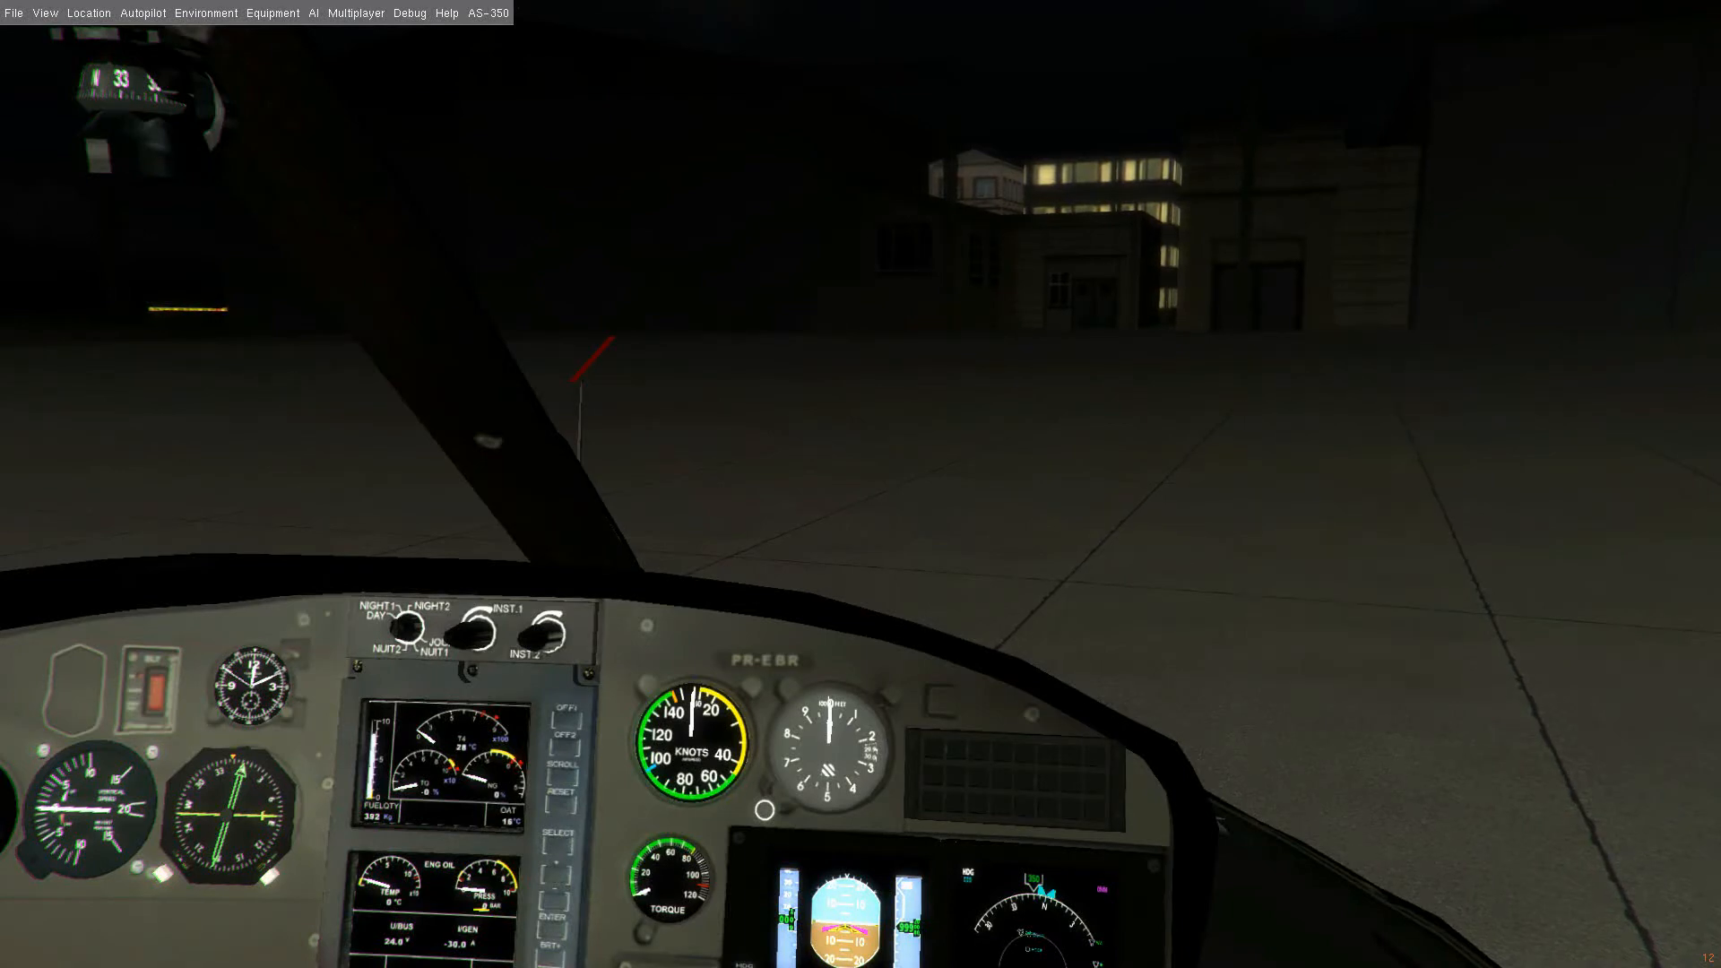
- Bring up the Rembrandt renderer settings via View > Rendering Options and move them off the scene
click(45, 12)
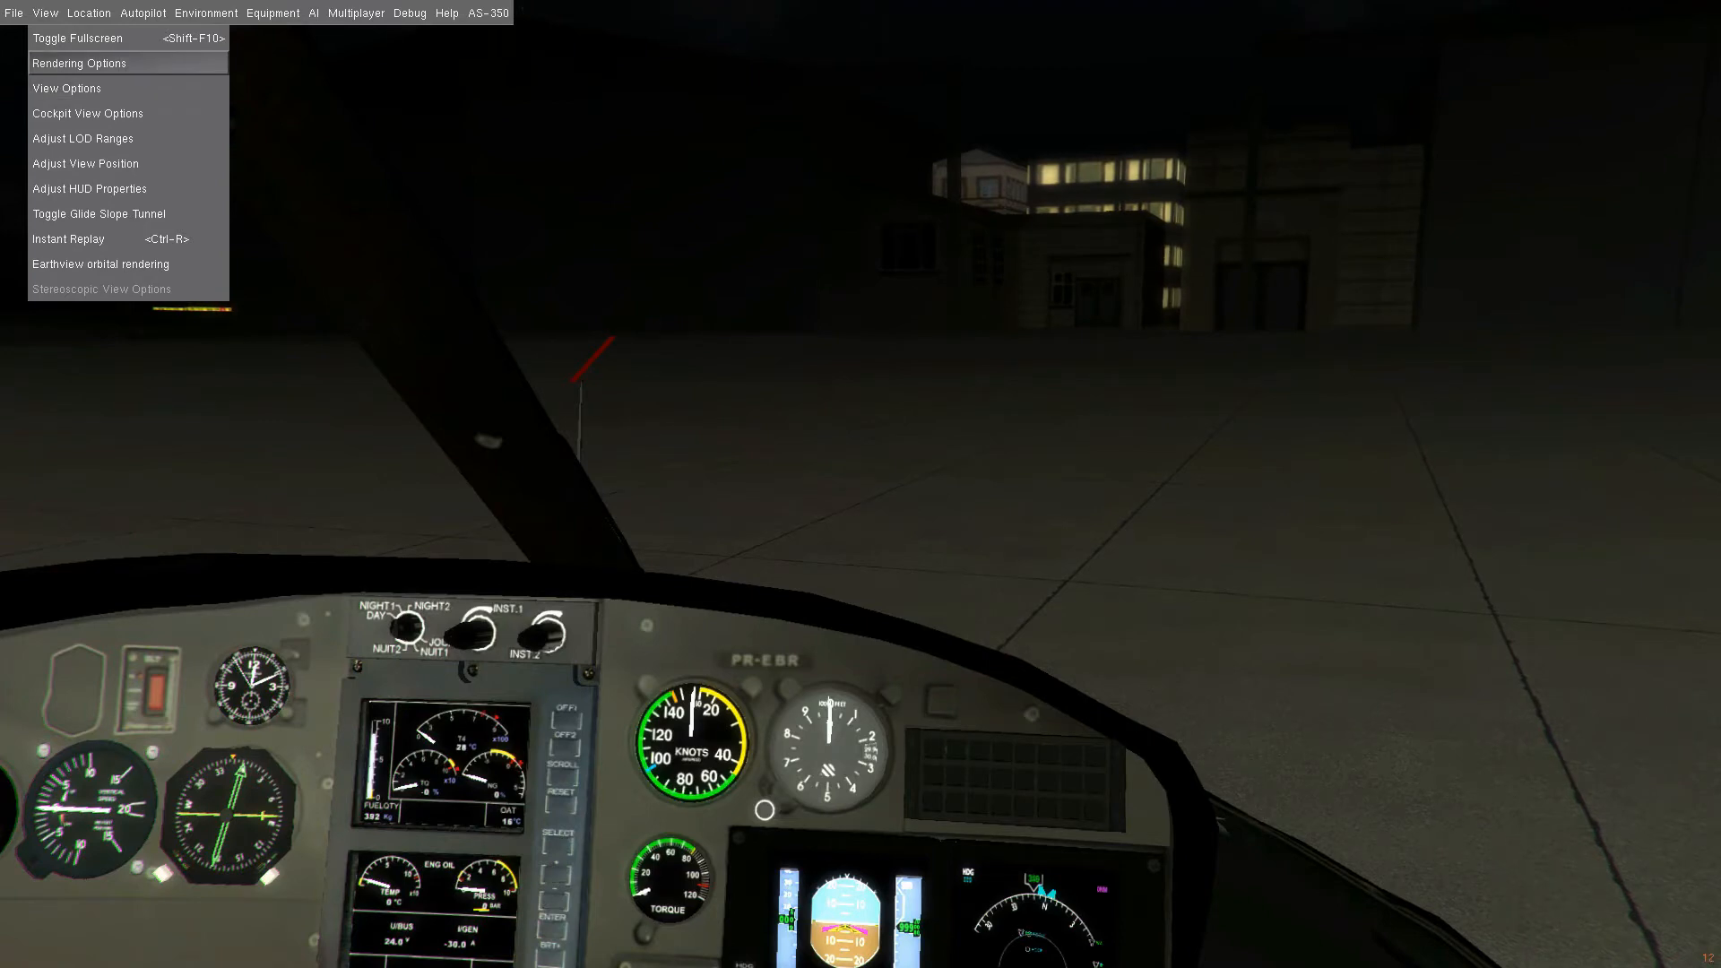
click(77, 63)
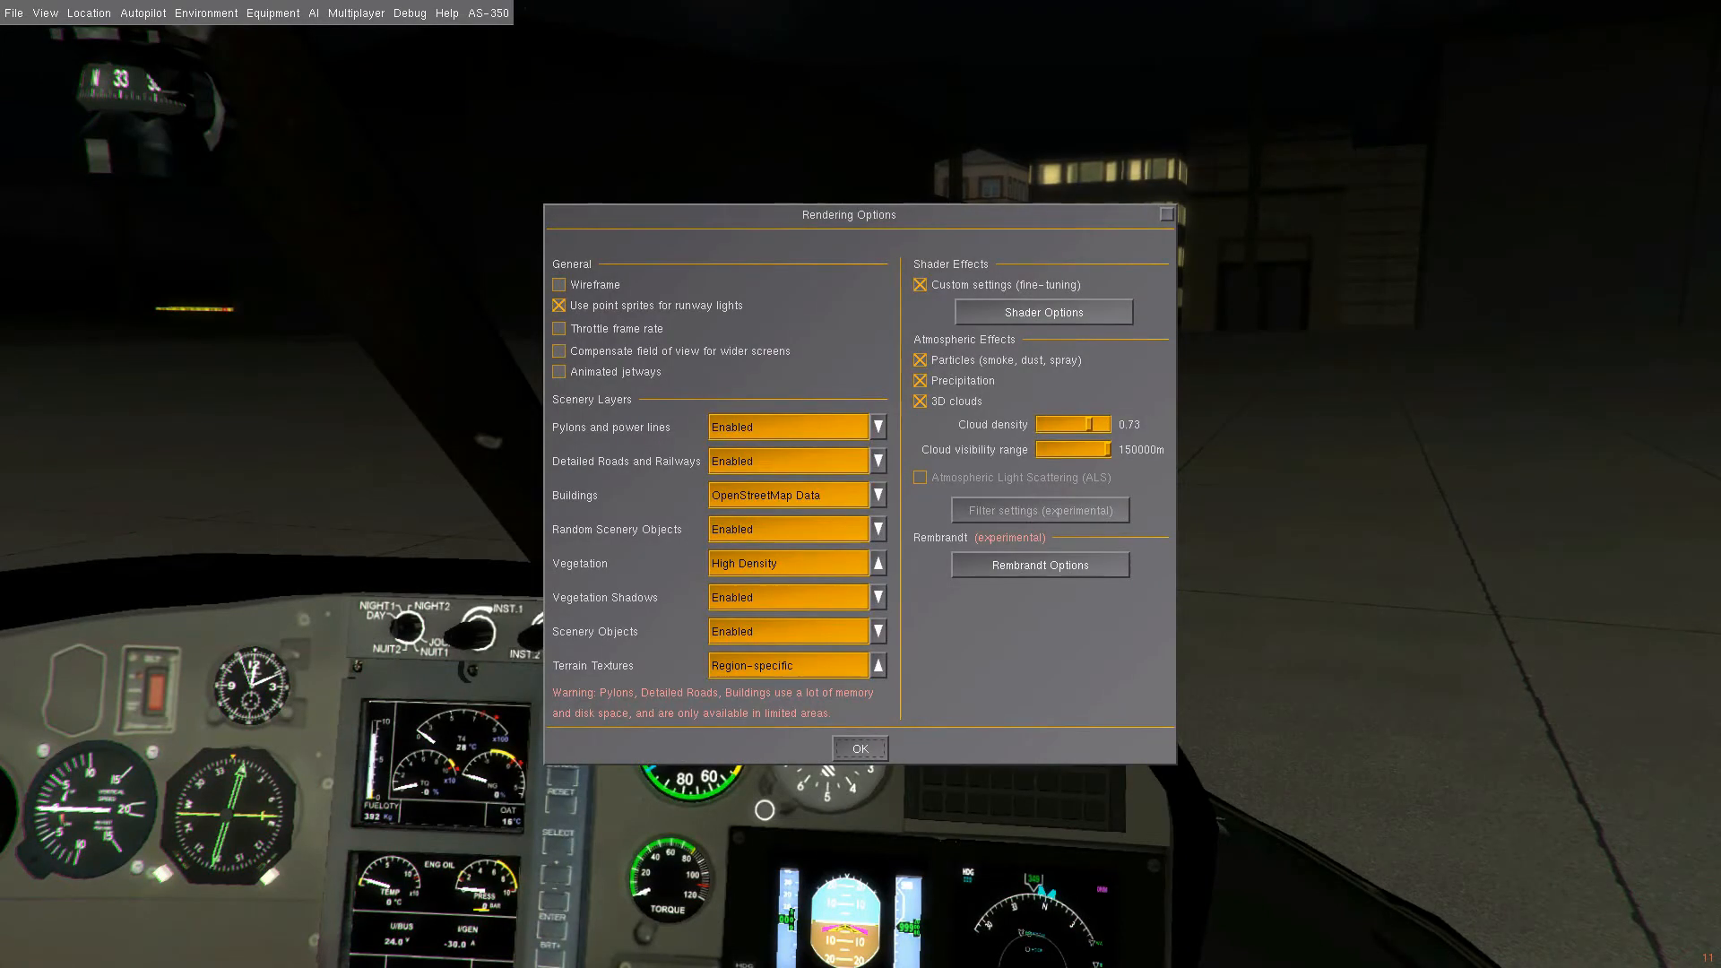
click(1038, 565)
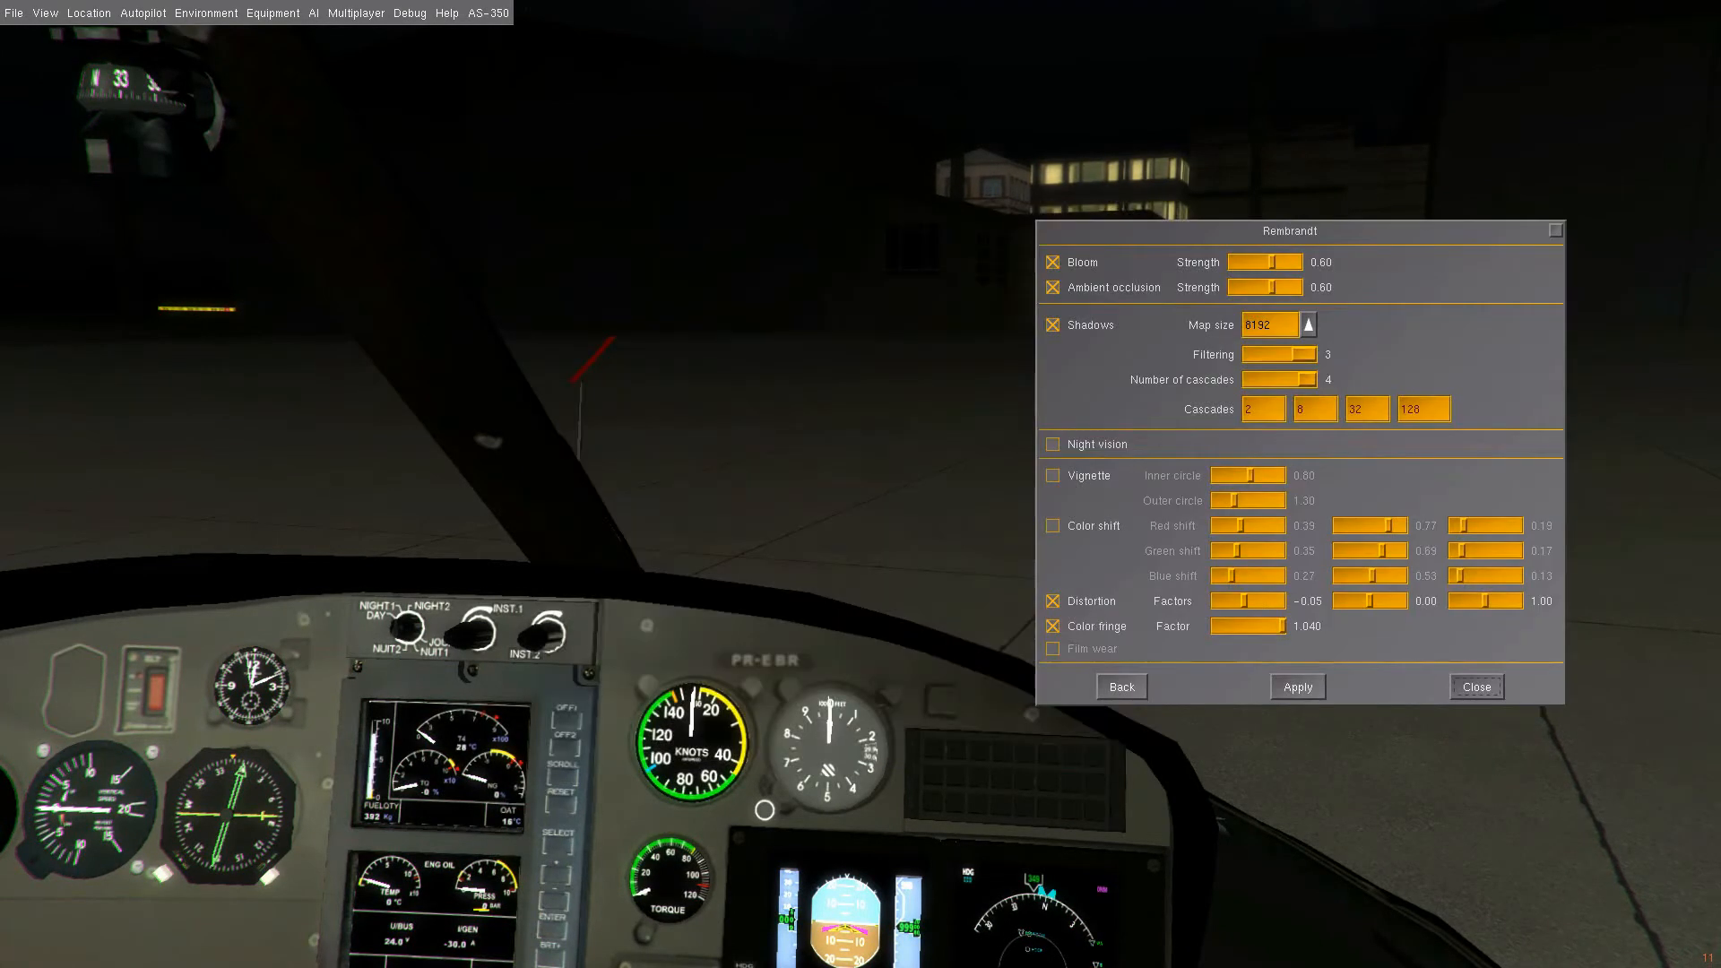
drag(1289, 232, 1439, 255)
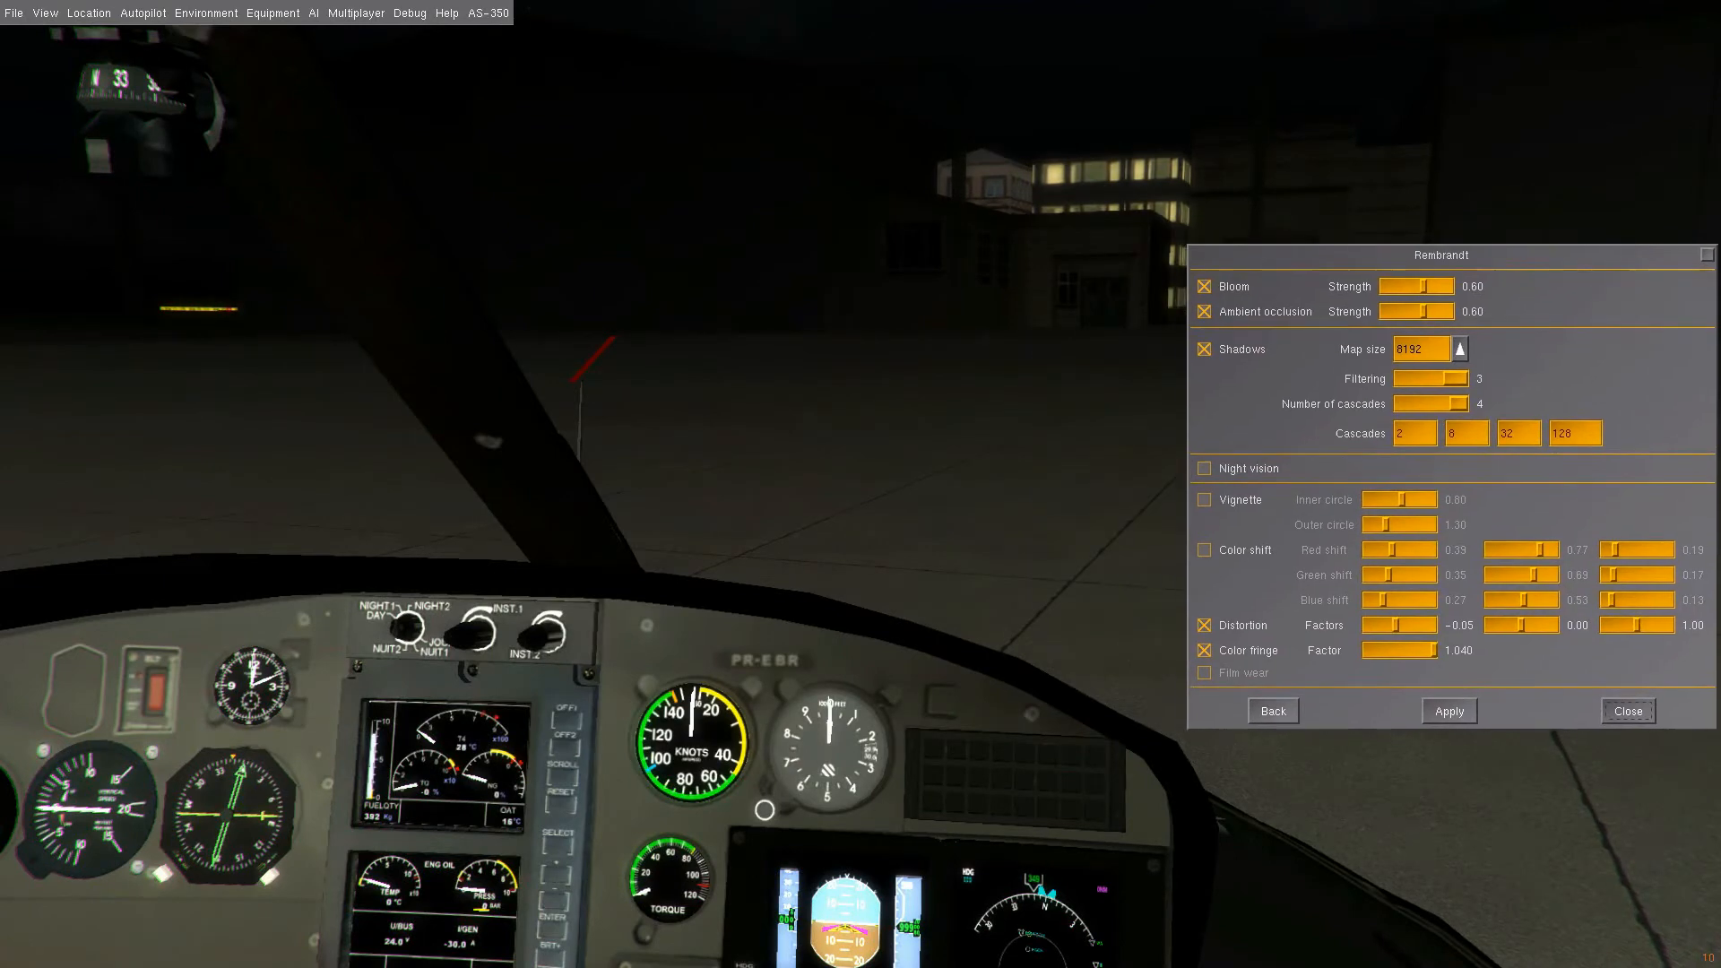
drag(1439, 253, 1402, 306)
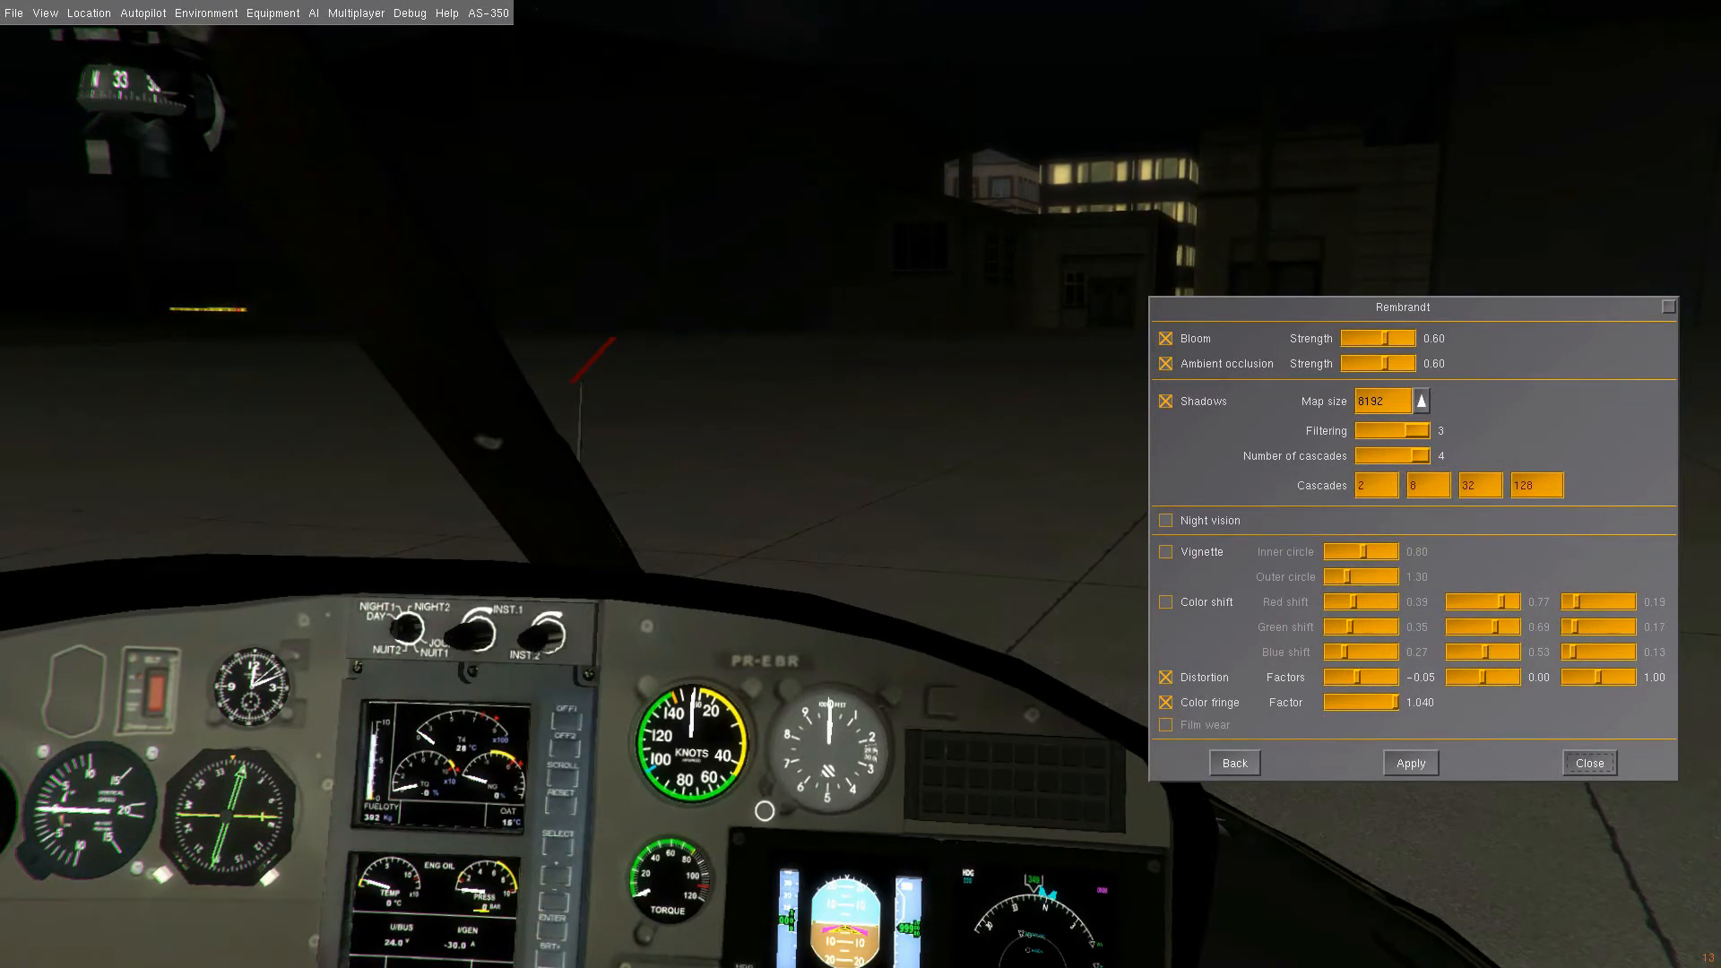
- Set bloom strength to 0.57 and ambient occlusion to 0.58 and apply them
drag(1377, 337, 1346, 337)
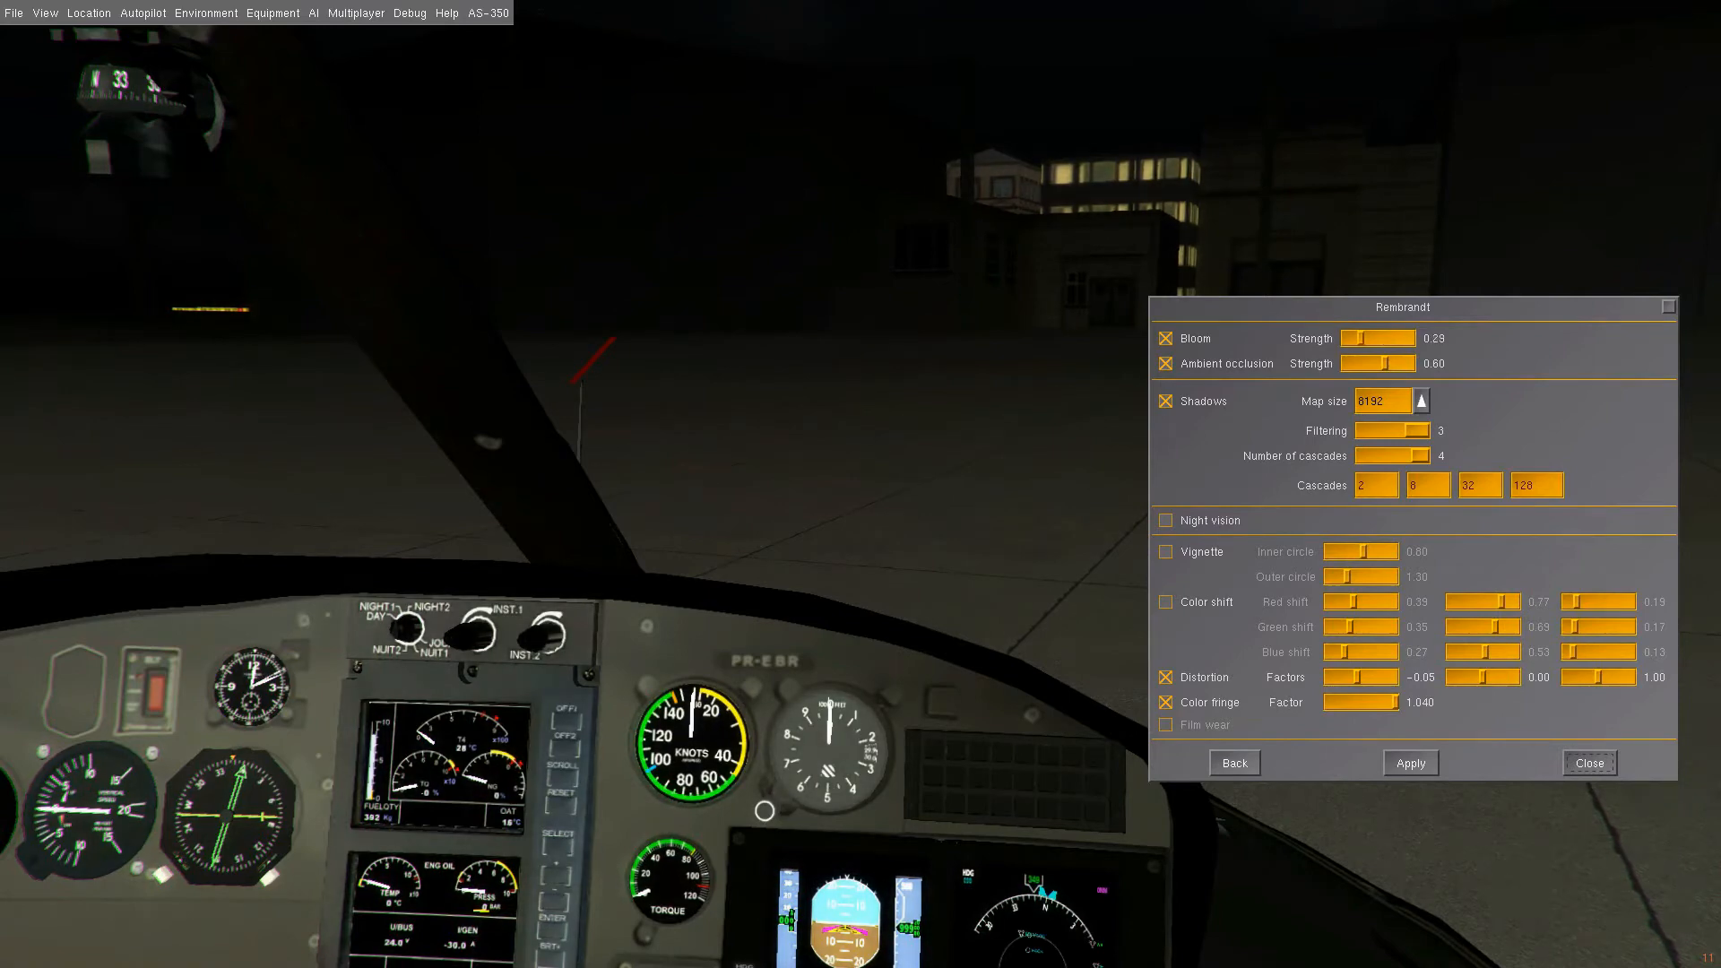
drag(1368, 339, 1425, 339)
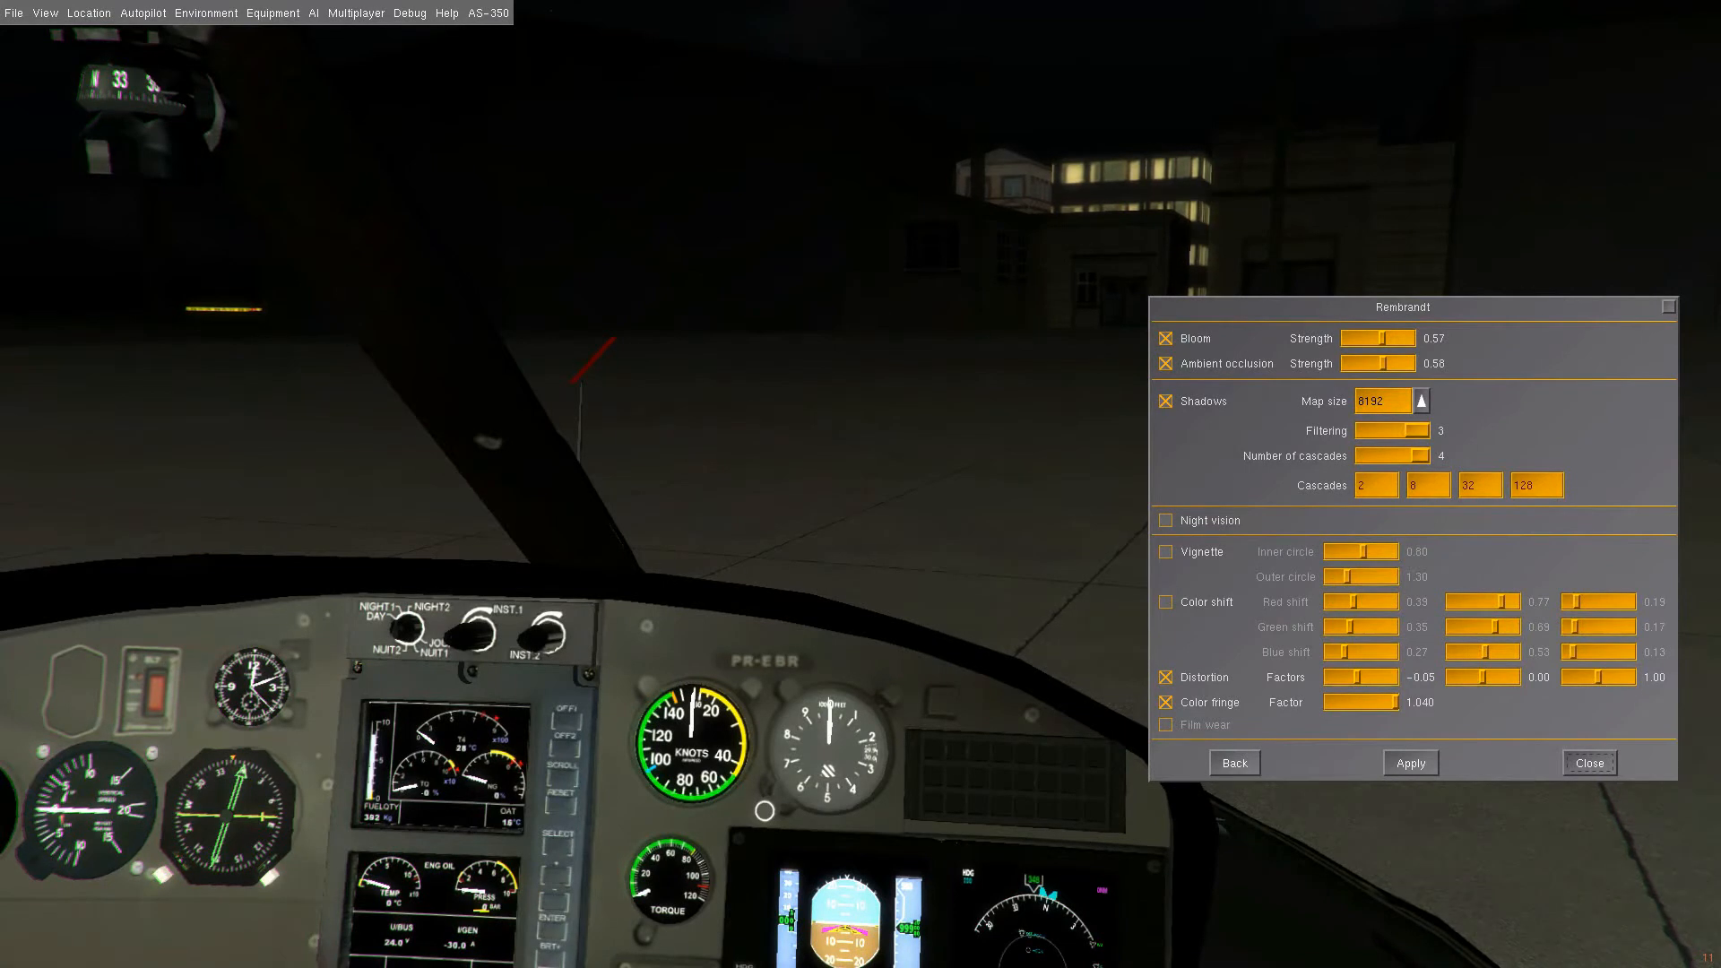
click(1420, 400)
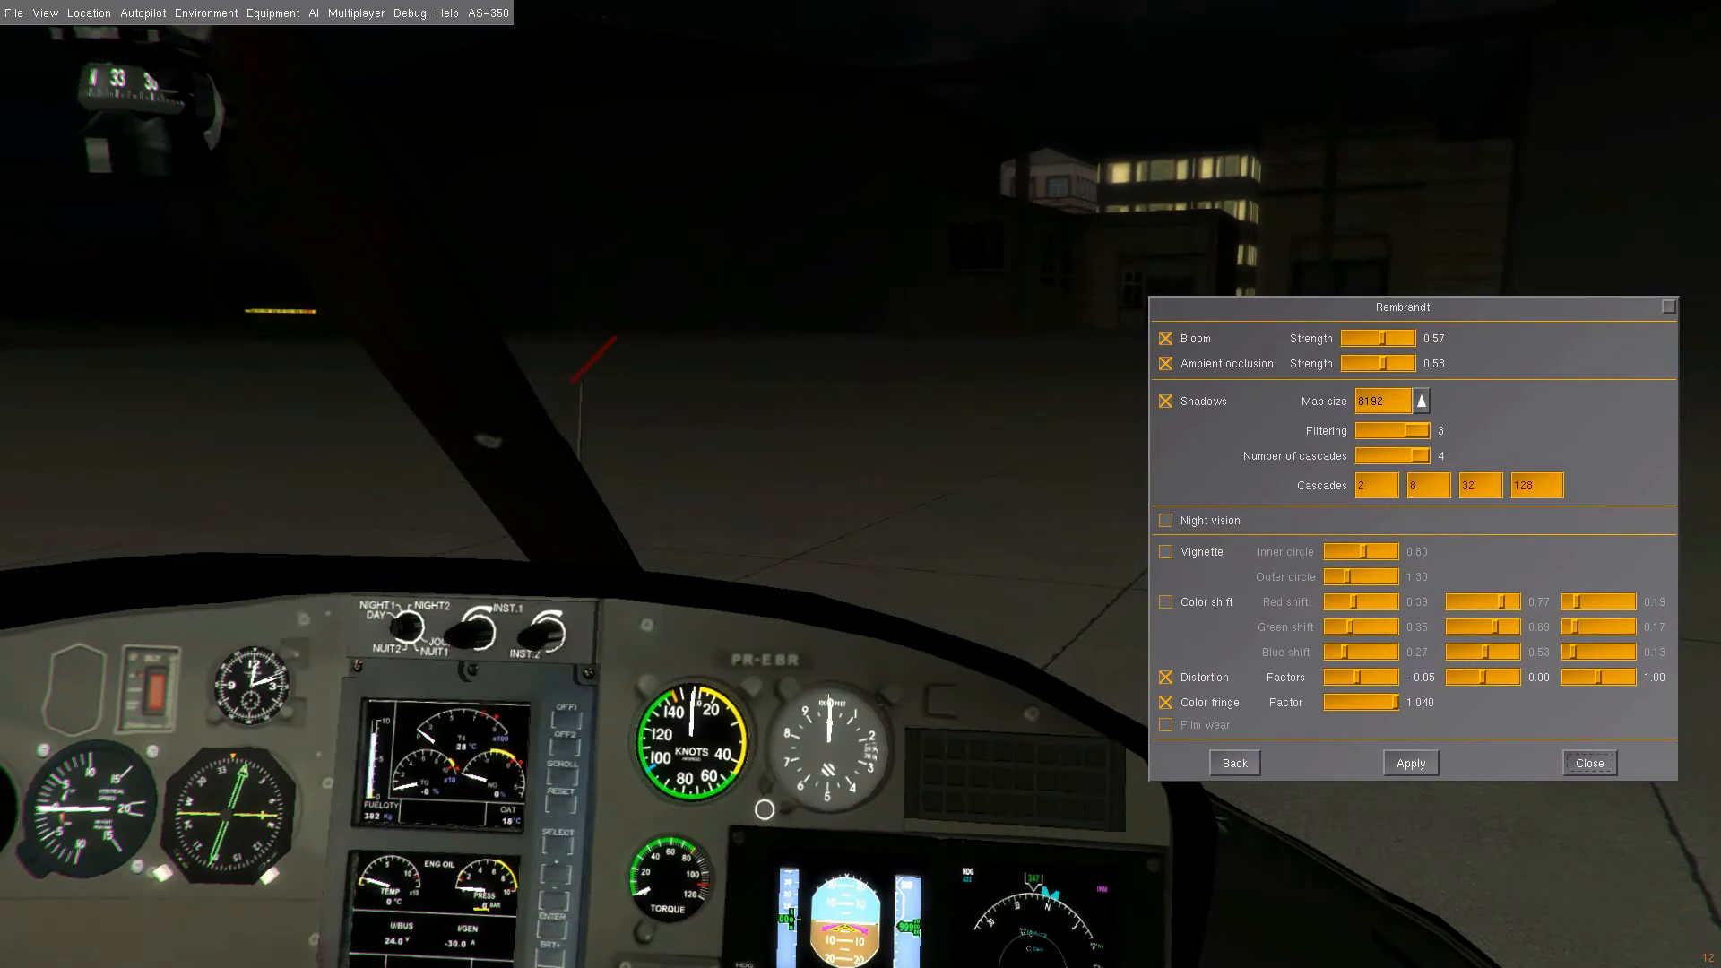
- Enable the Night vision effect, tinting the cockpit view green
click(1165, 520)
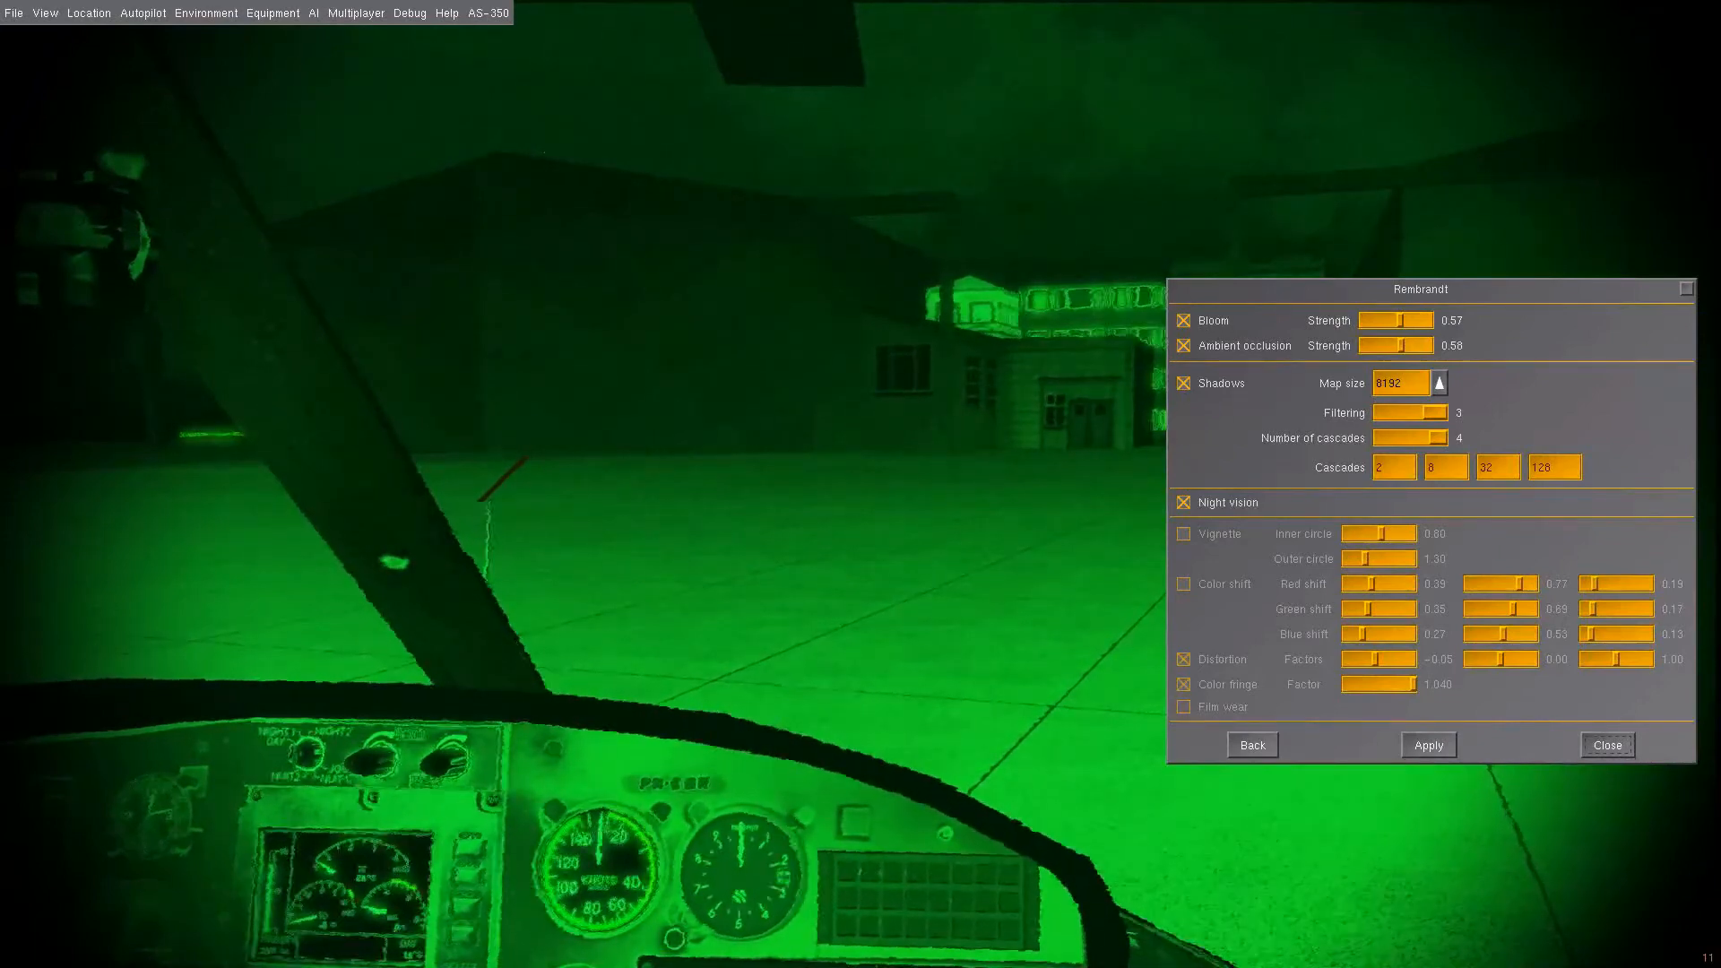
- Switch from night vision to the Vignette effect and adjust its inner and outer circle sliders
click(1182, 502)
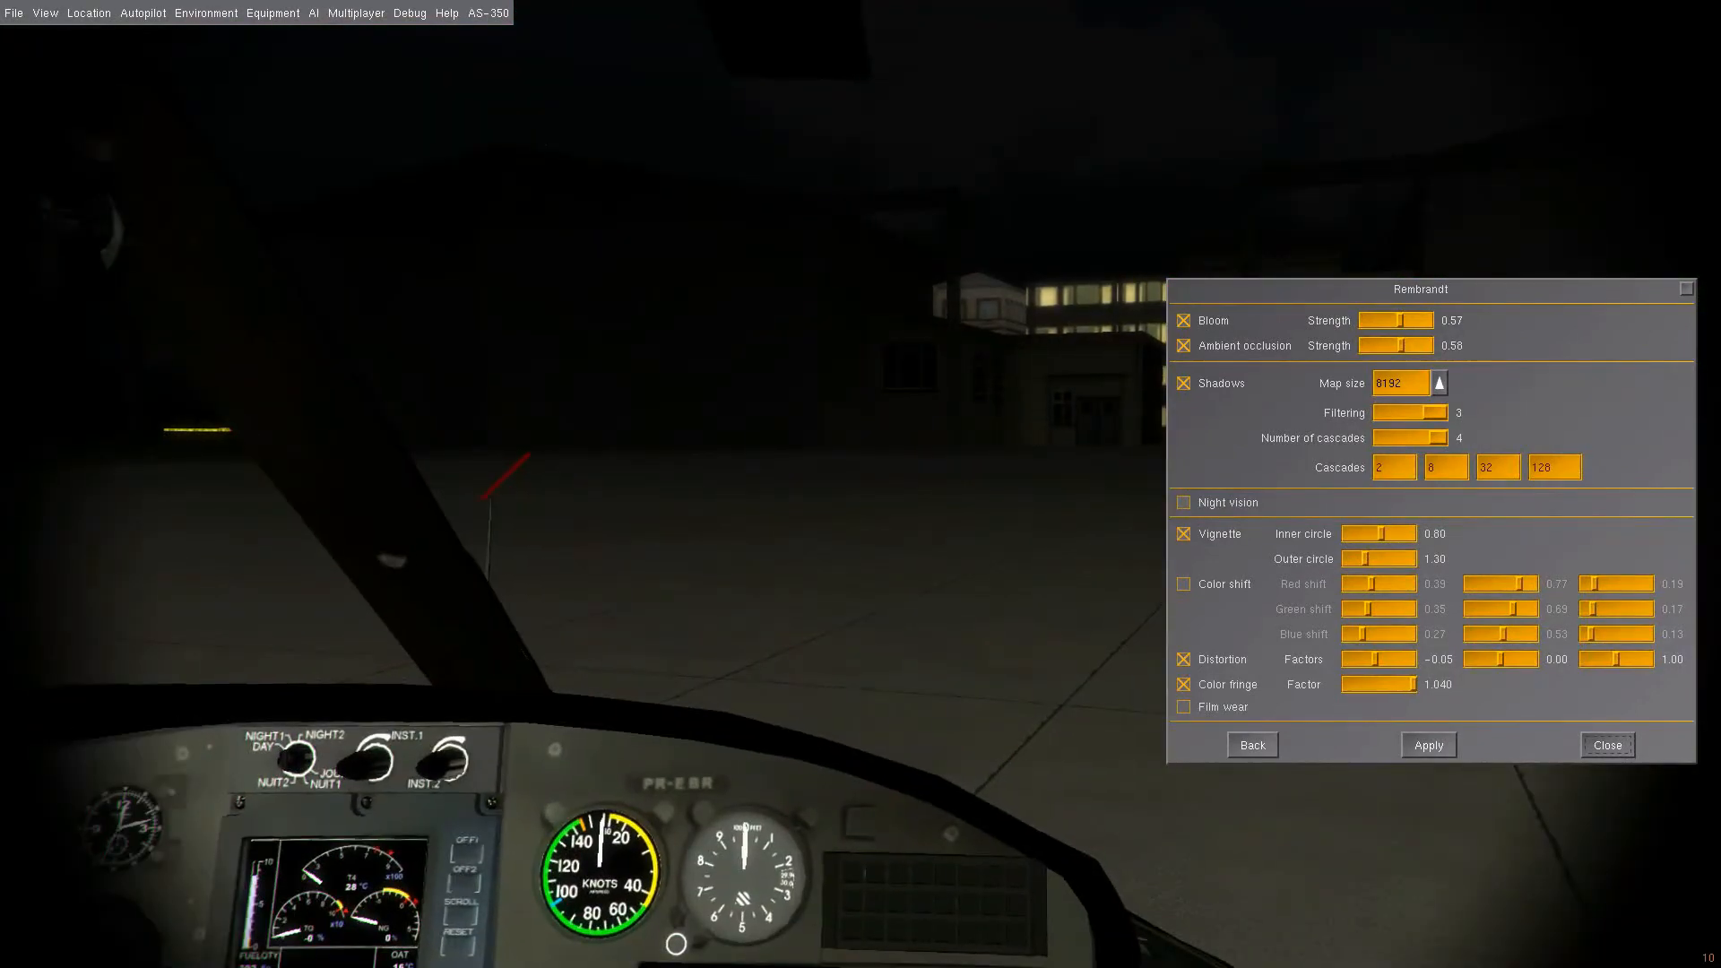
drag(1386, 534, 1378, 534)
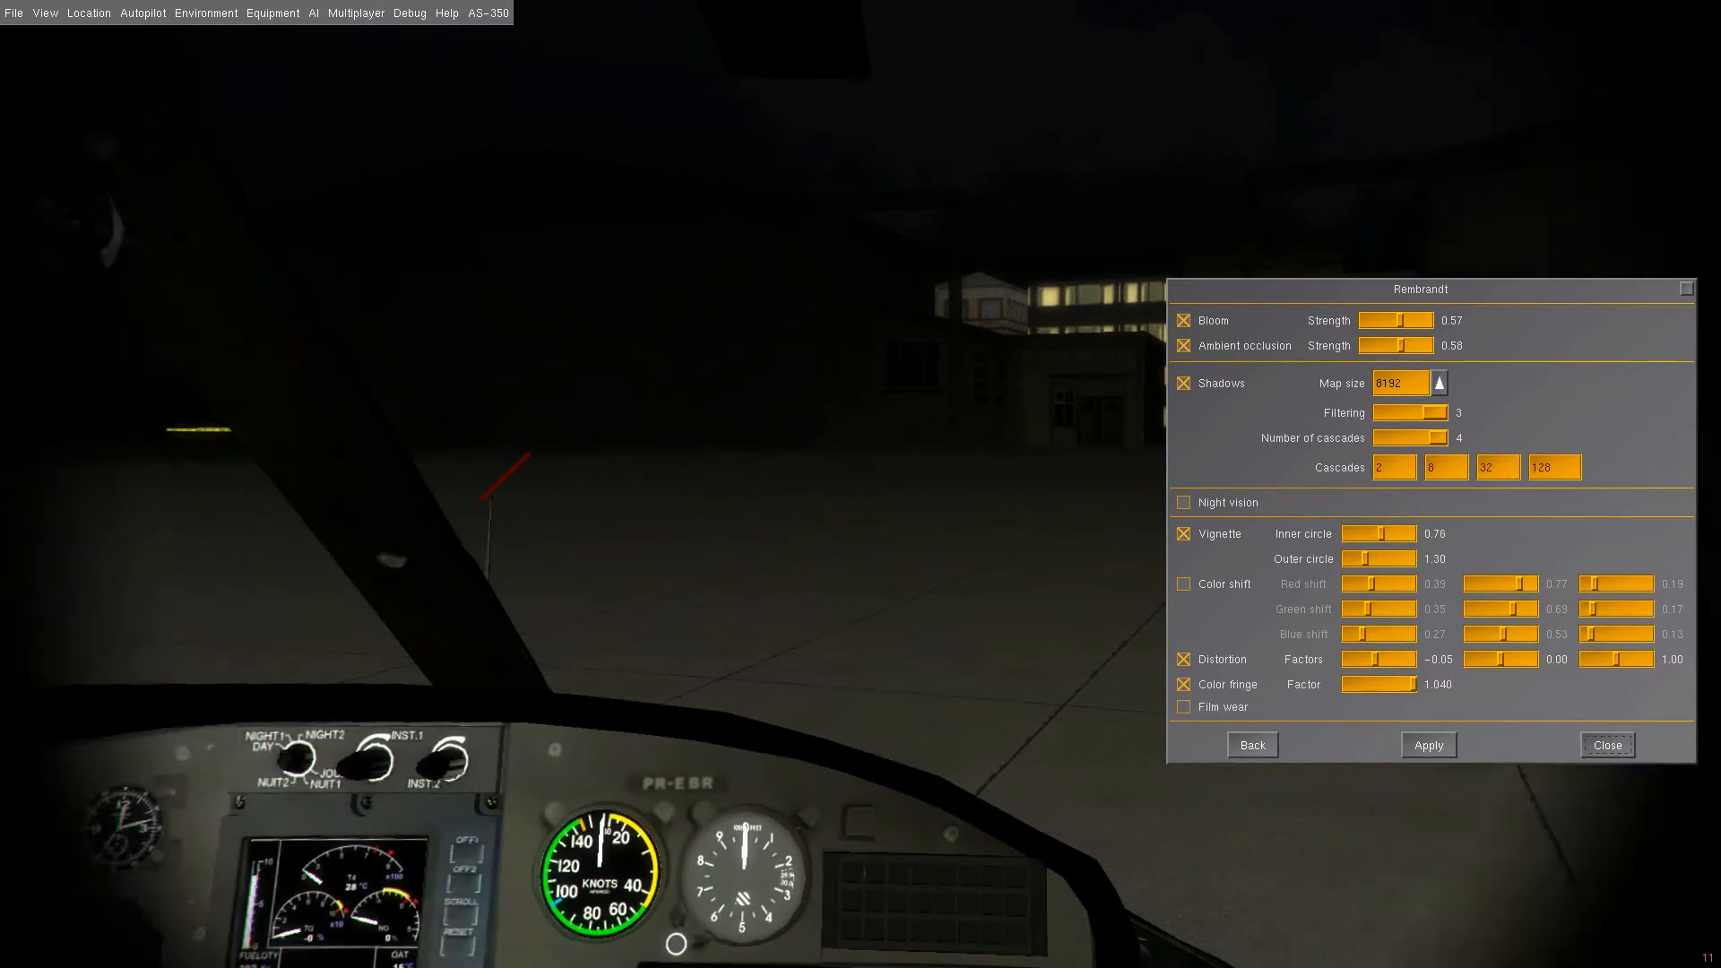
drag(1378, 534, 1386, 535)
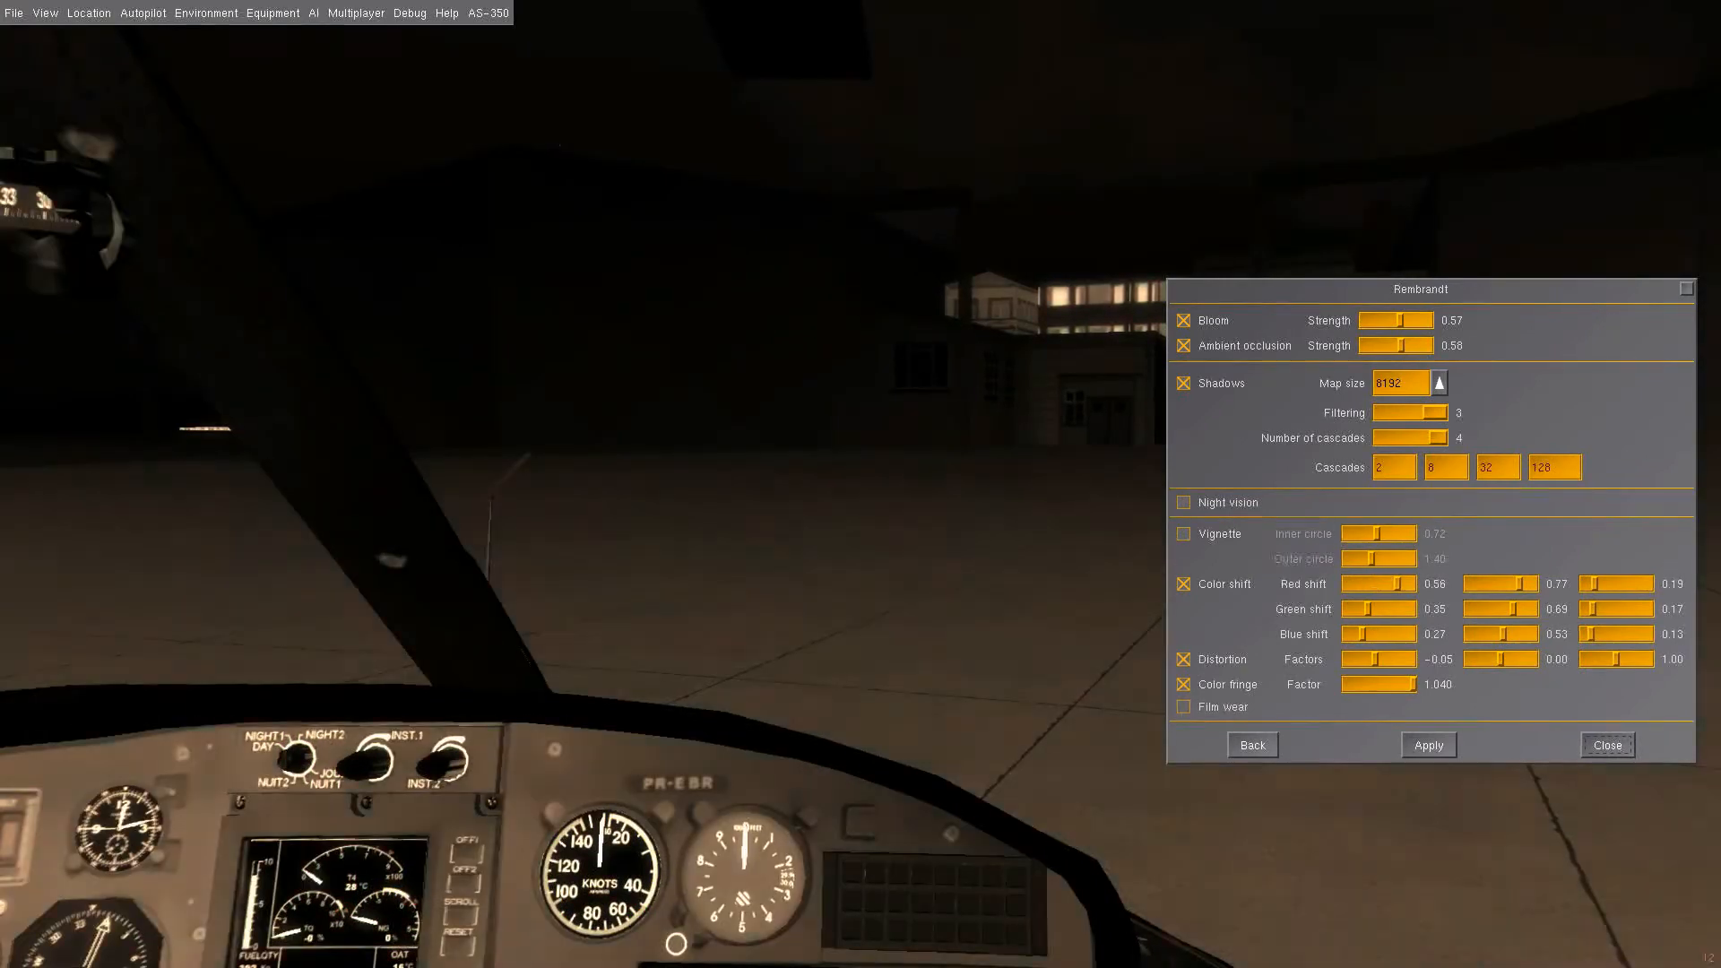
- Lower the red shift, disable distortion and colour shift, and close the Rembrandt options
drag(1402, 582, 1351, 582)
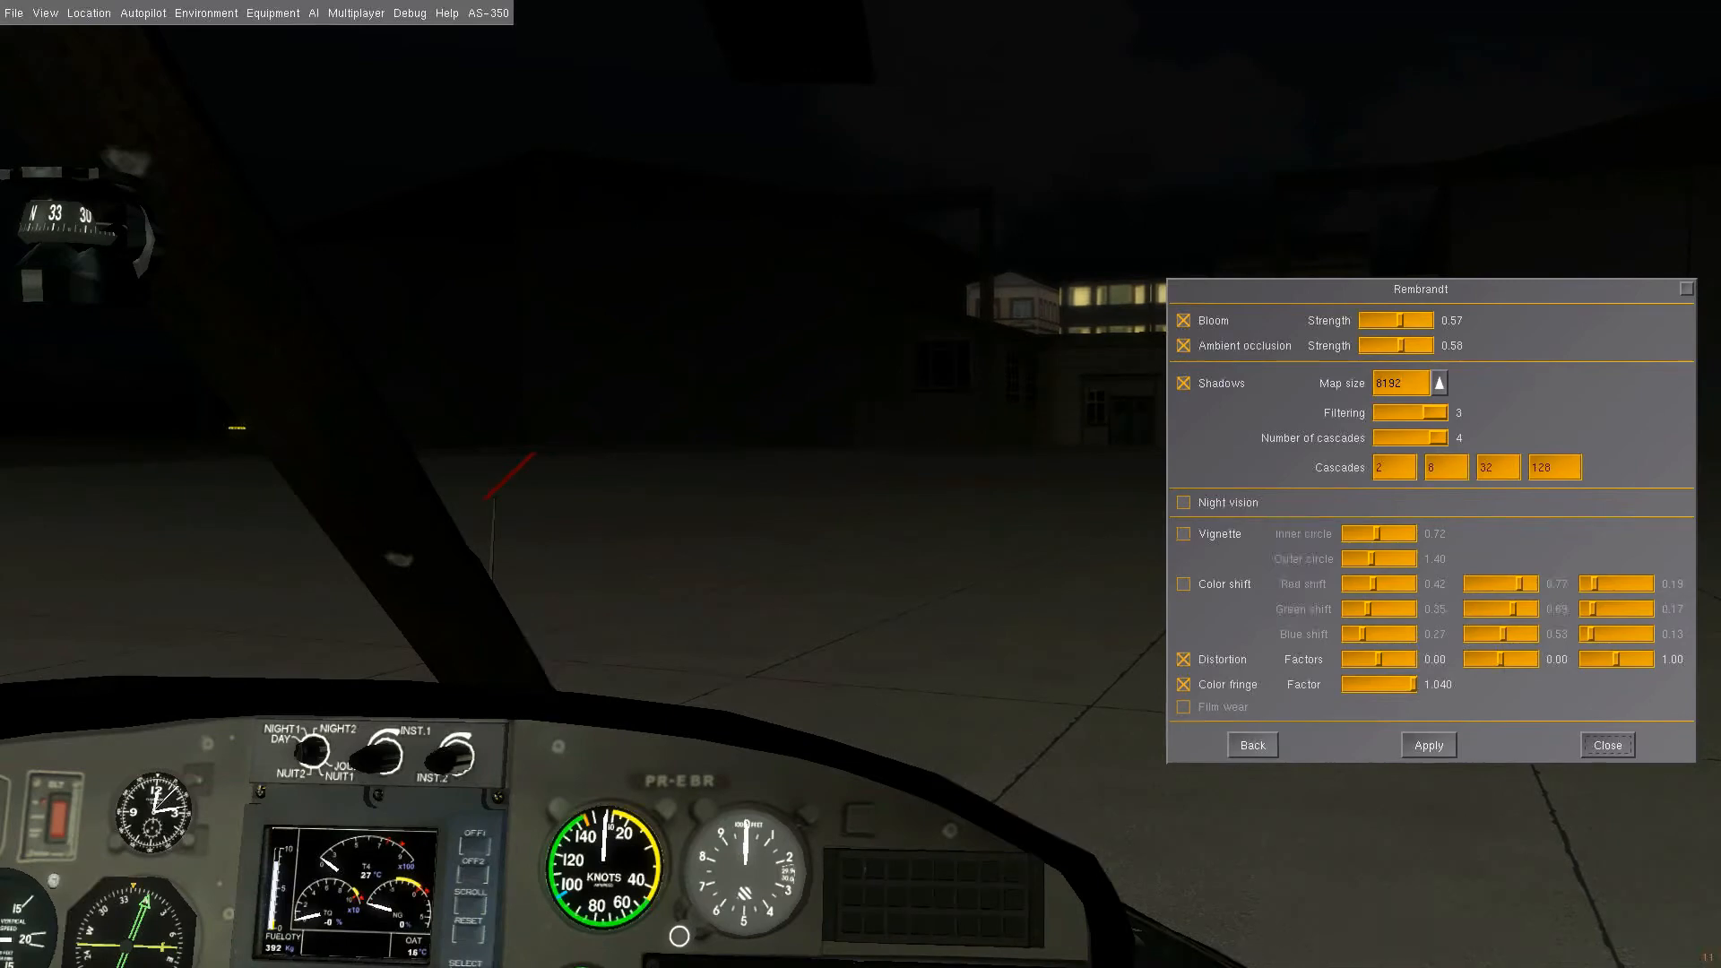
click(1183, 582)
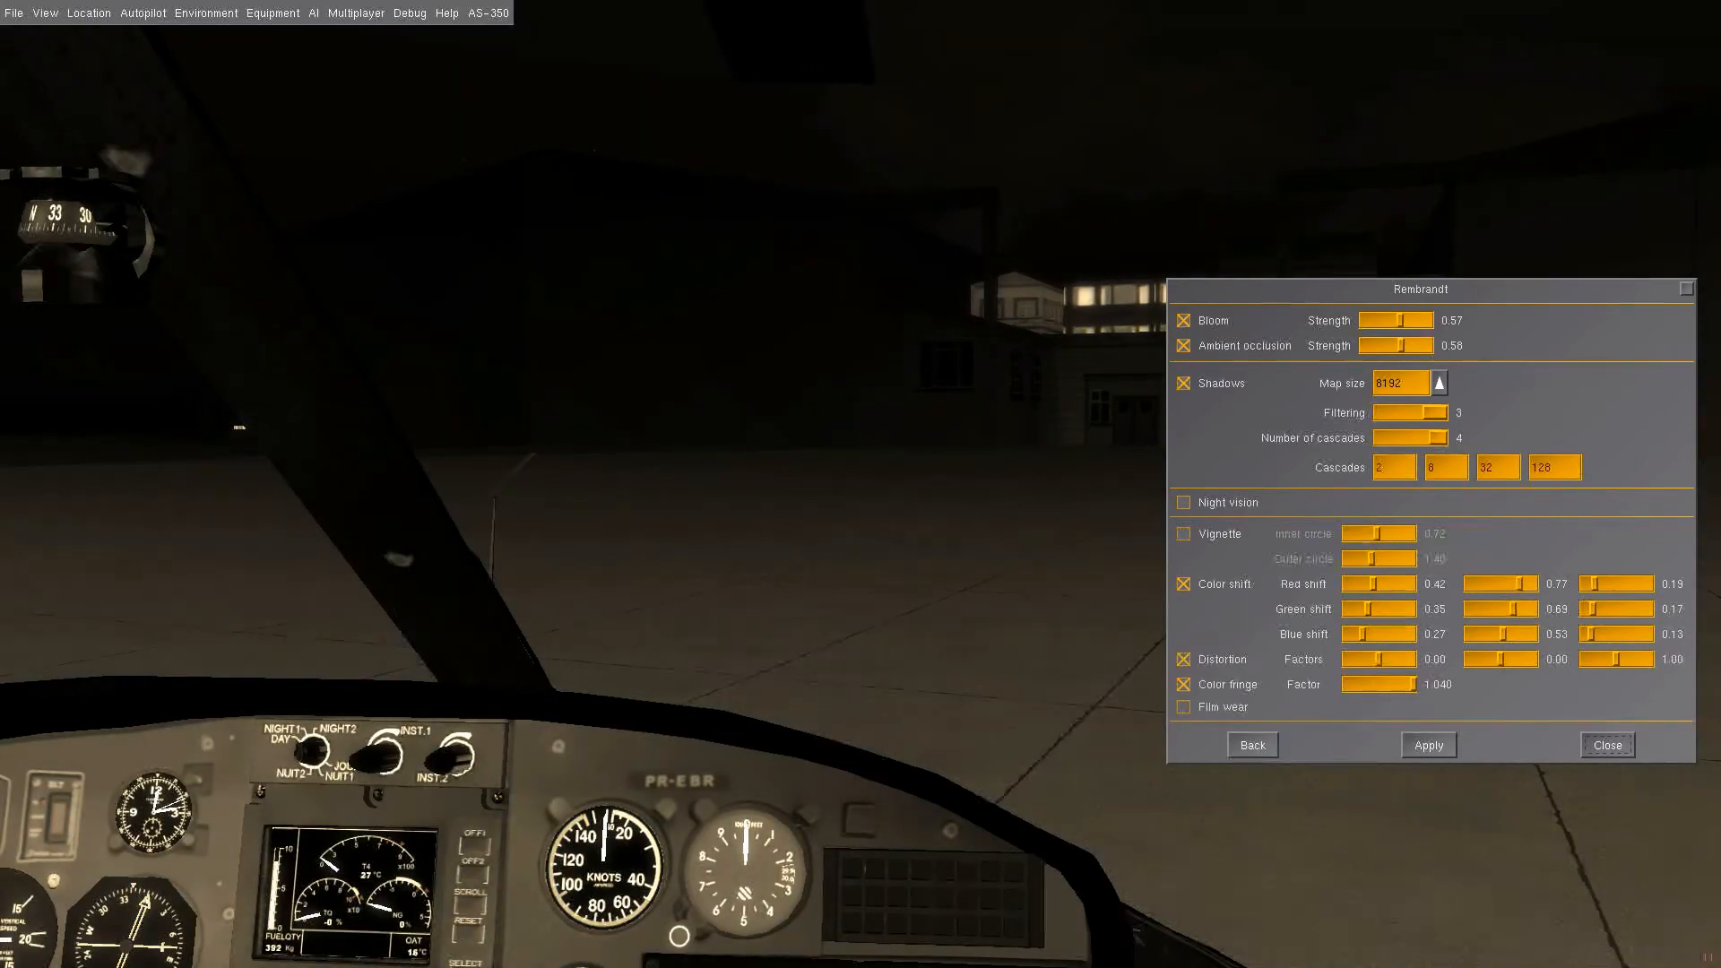
click(1183, 707)
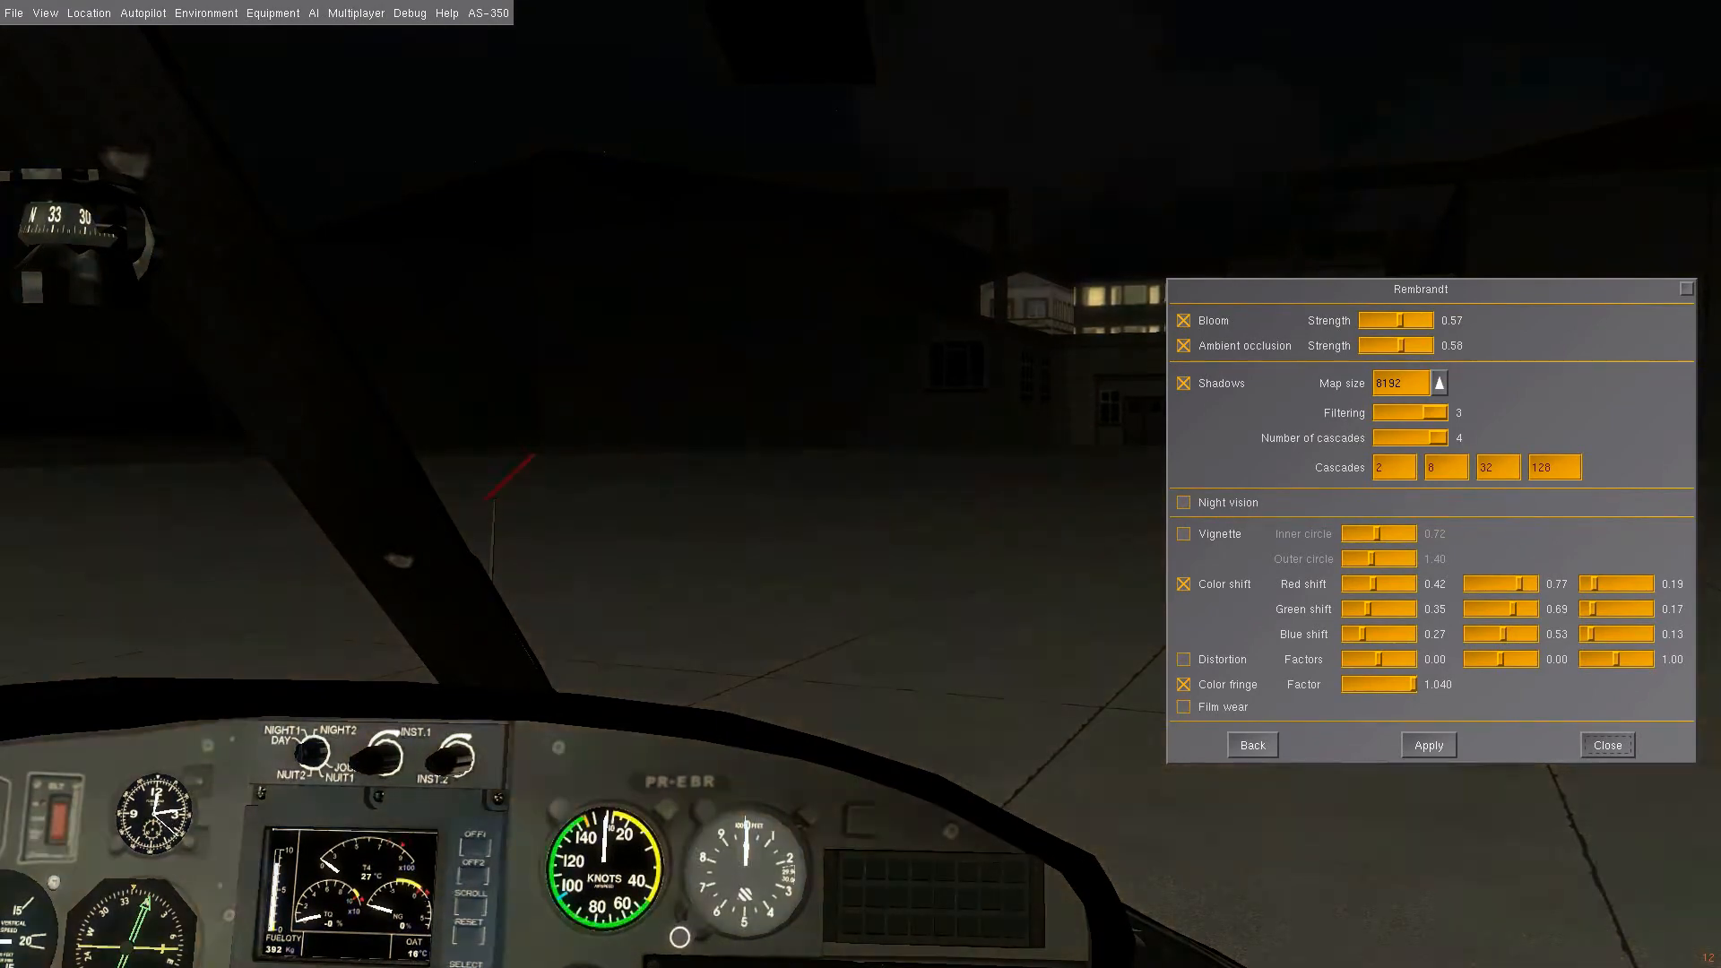
click(1181, 582)
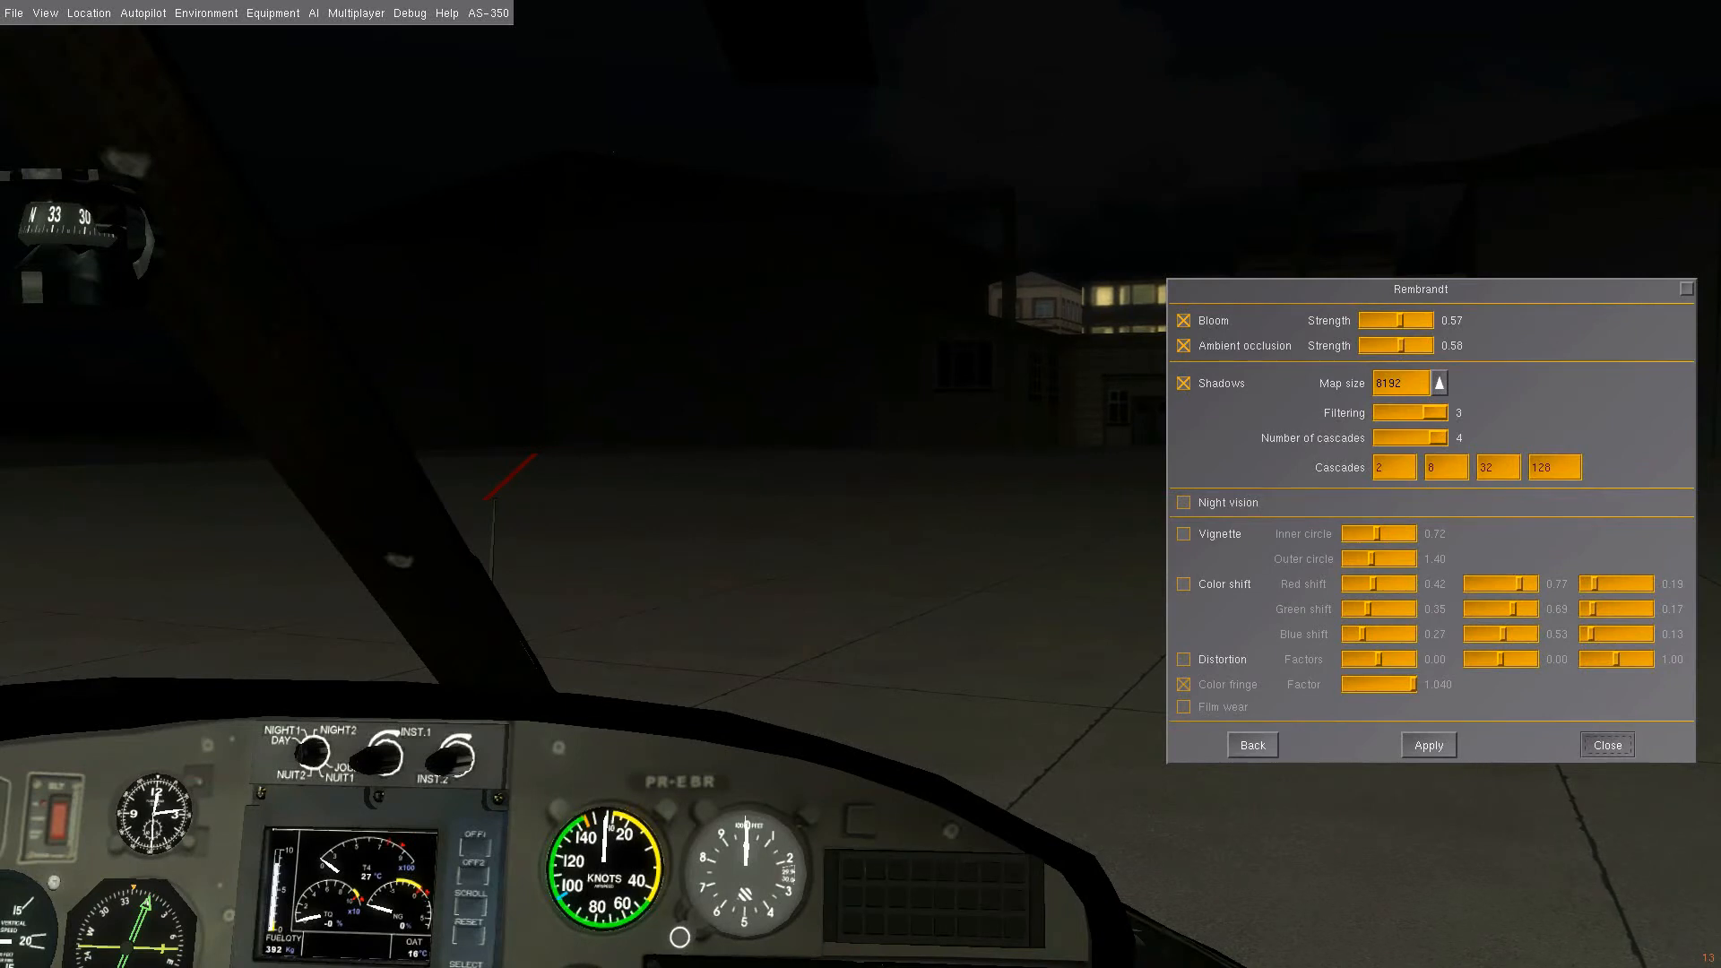
click(1607, 743)
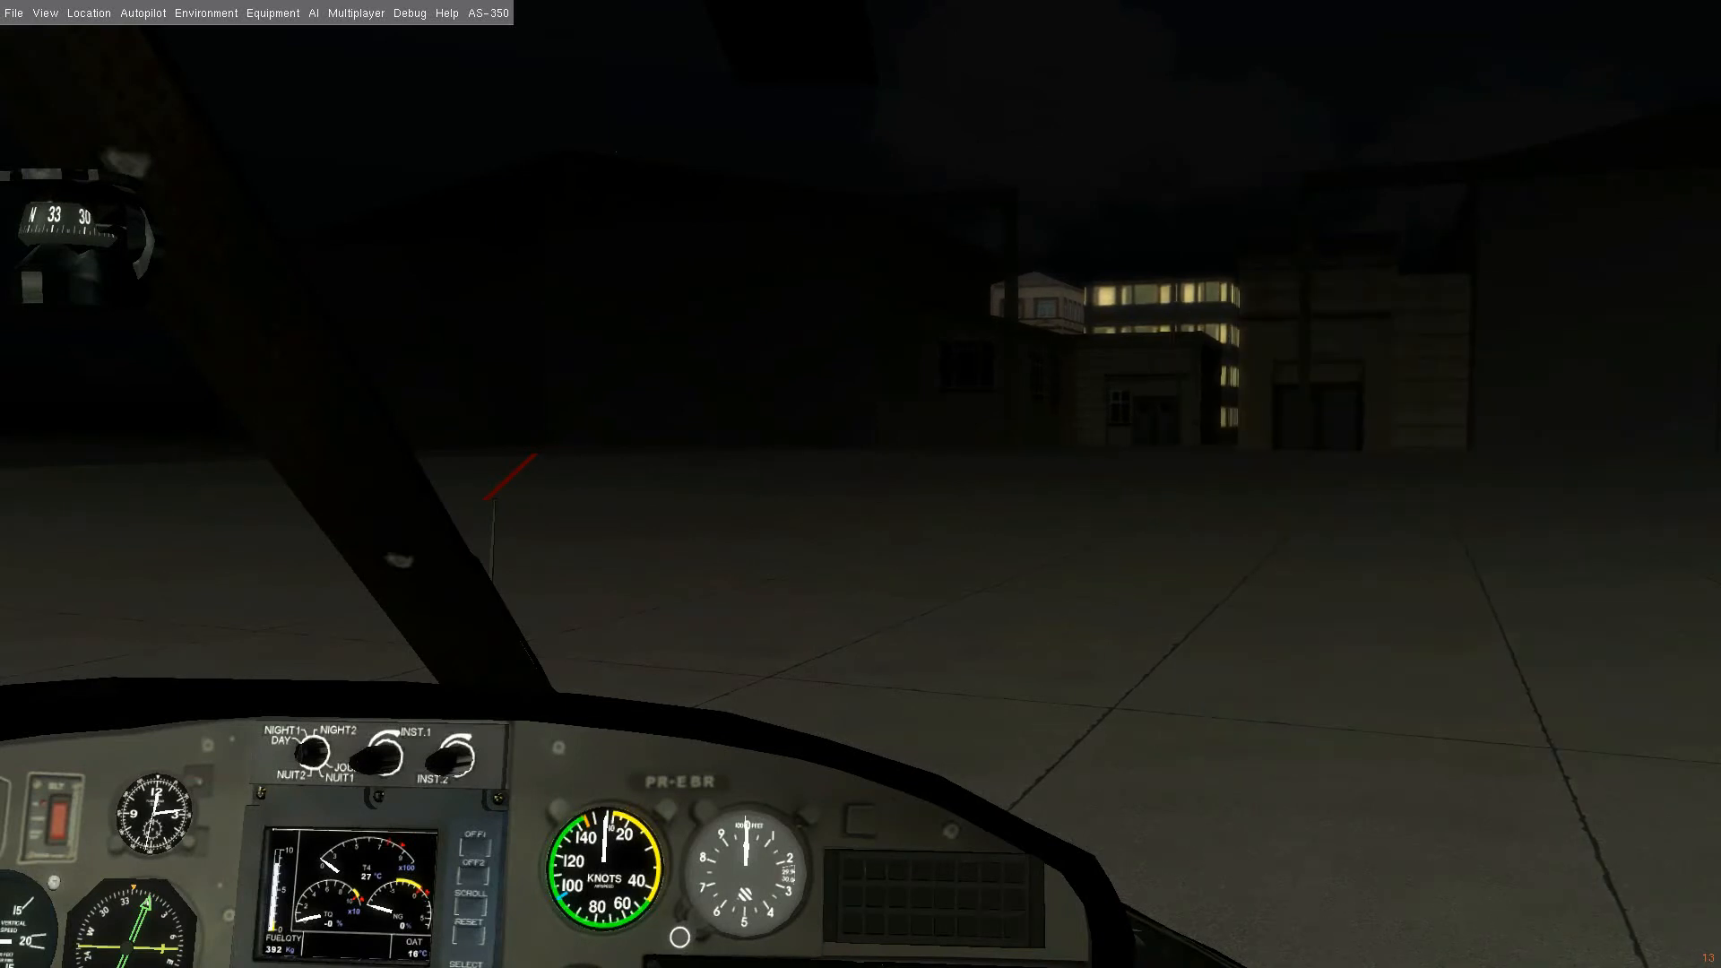